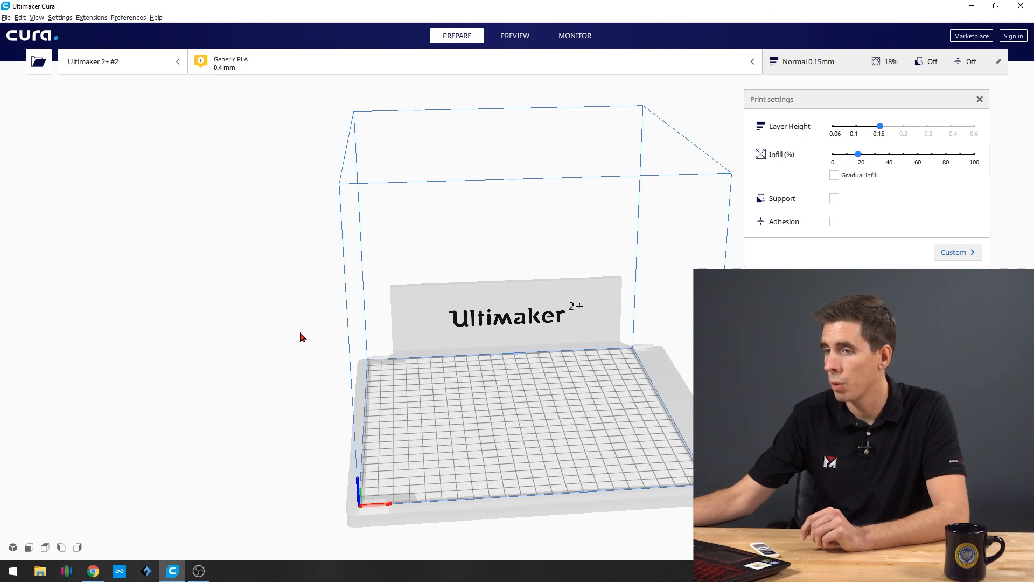
mouse_move(171, 68)
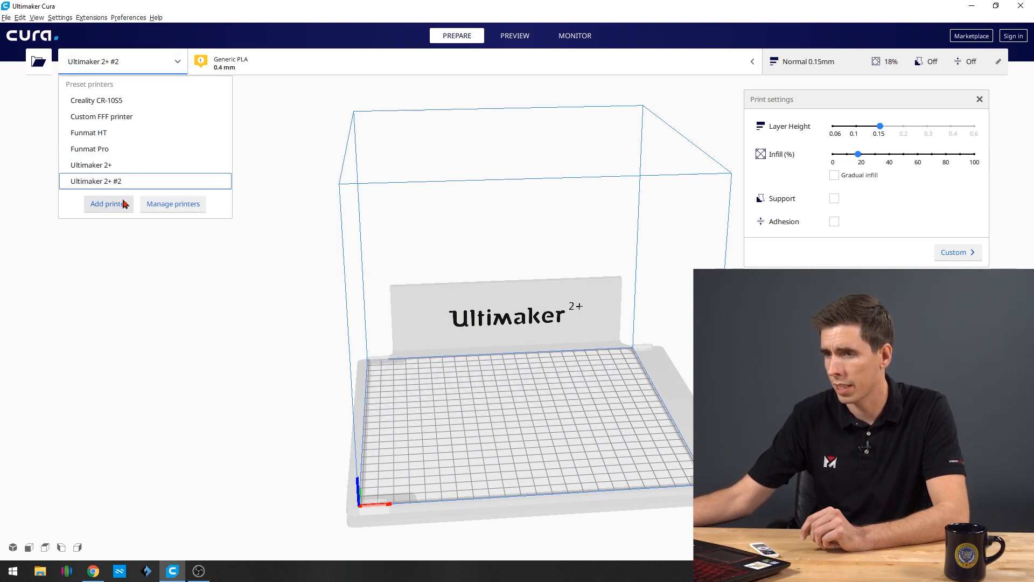
Add a Custom FFF printer and name it Funmat HT Video
left_click(105, 204)
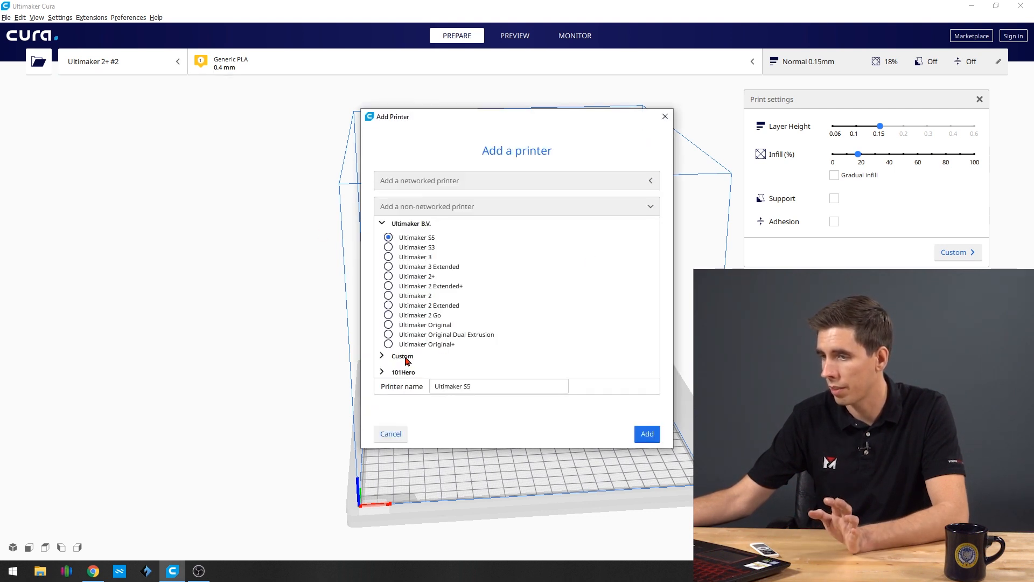
left_click(401, 357)
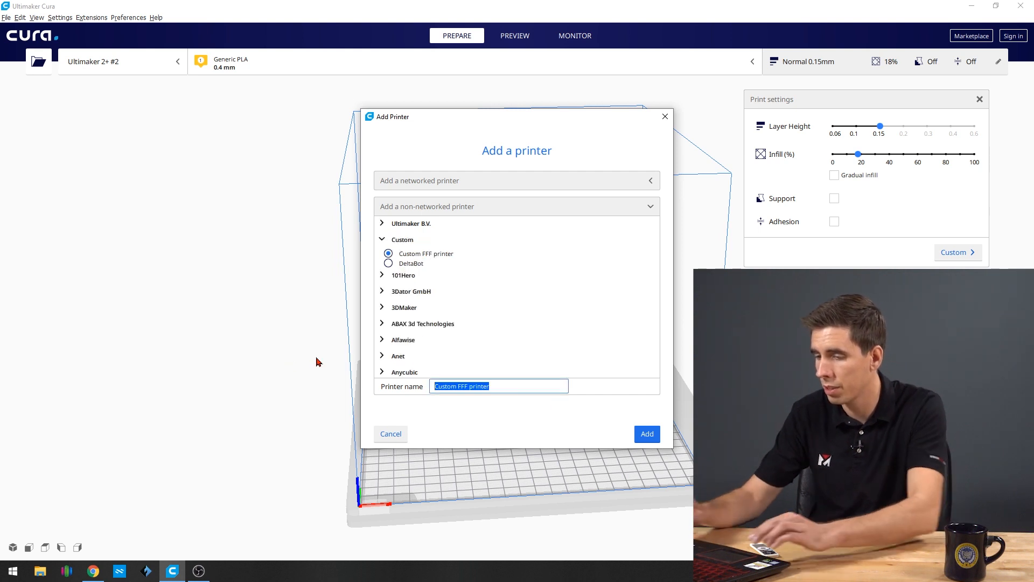
type("Funmat HT Video")
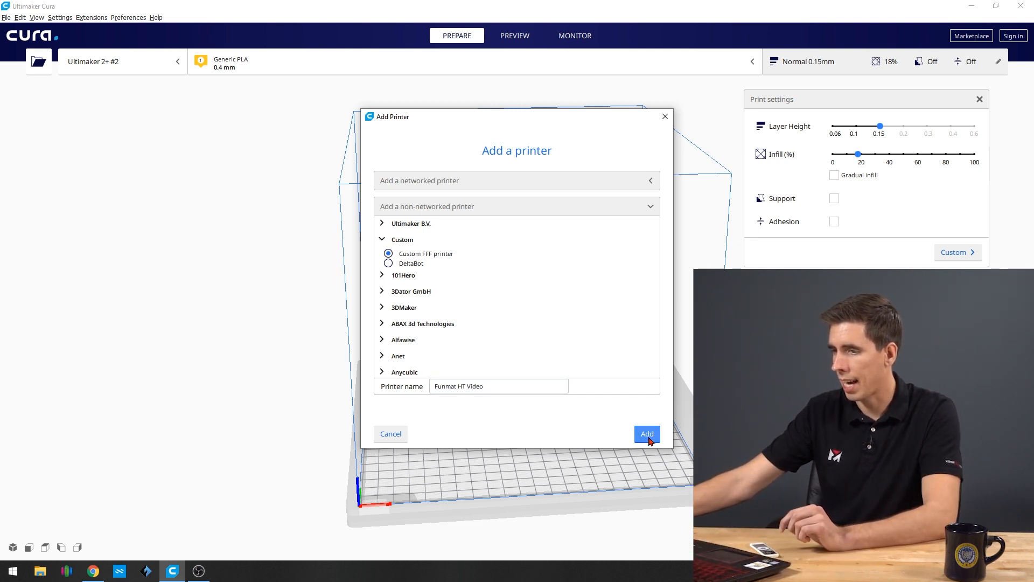
mouse_move(466, 224)
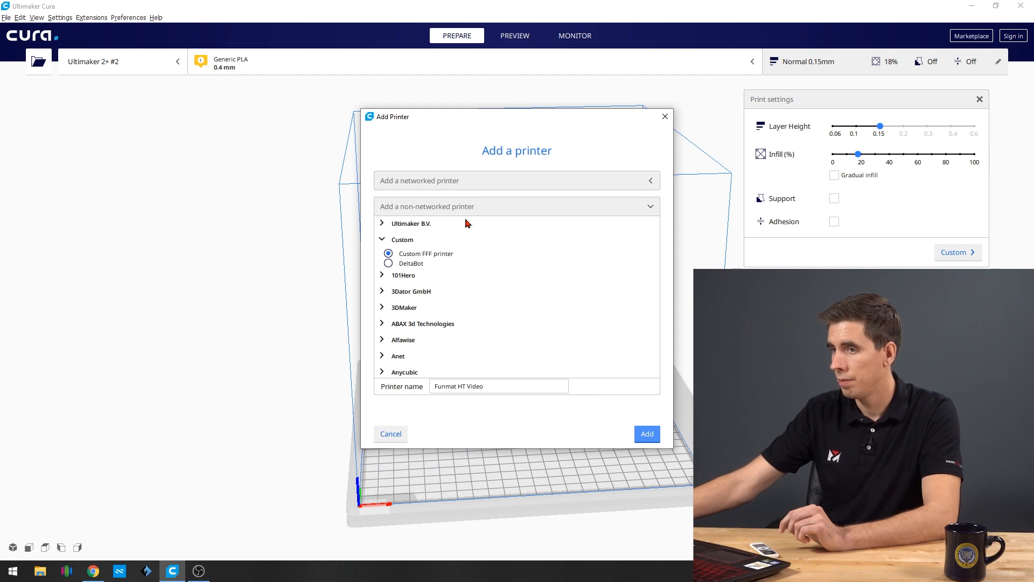
Add the custom printer and enable its heated bed in Machine Settings
left_click(646, 433)
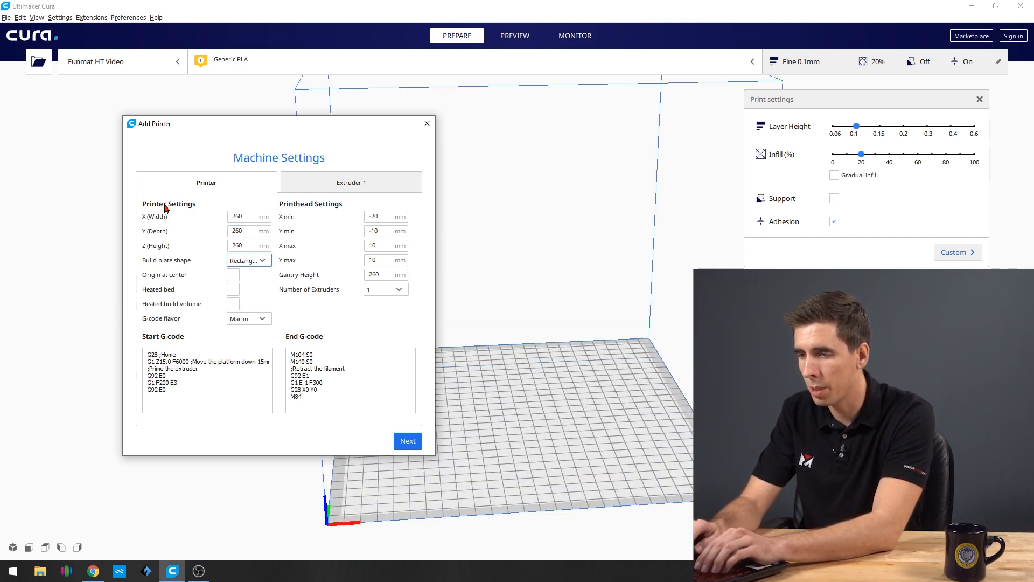
left_click(249, 260)
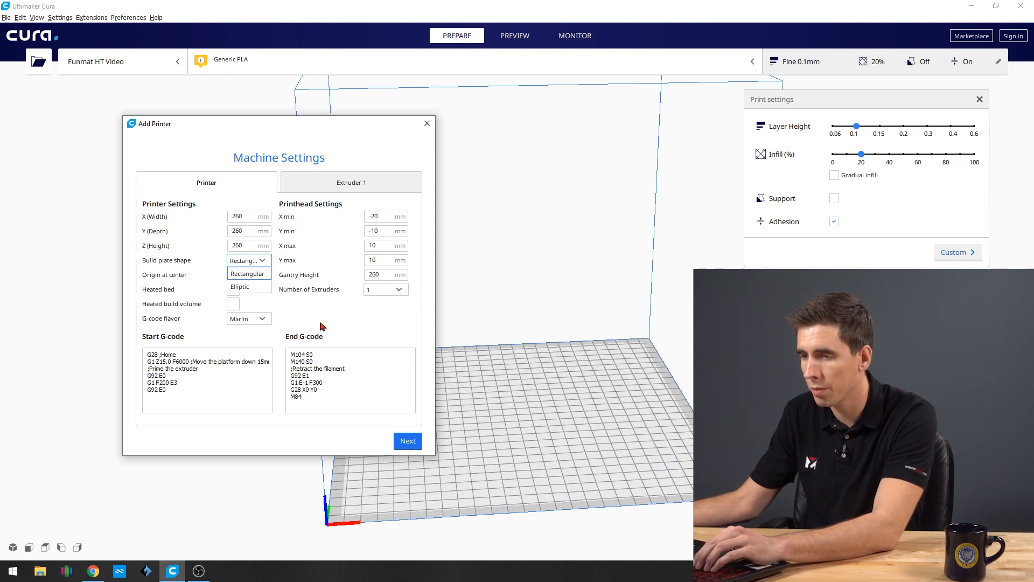
left_click(232, 289)
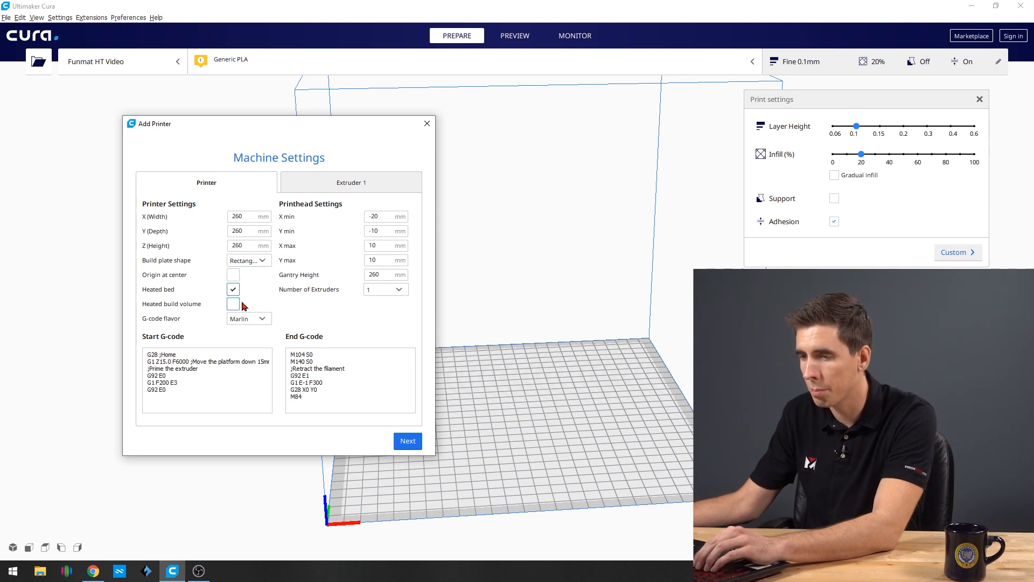
left_click(233, 303)
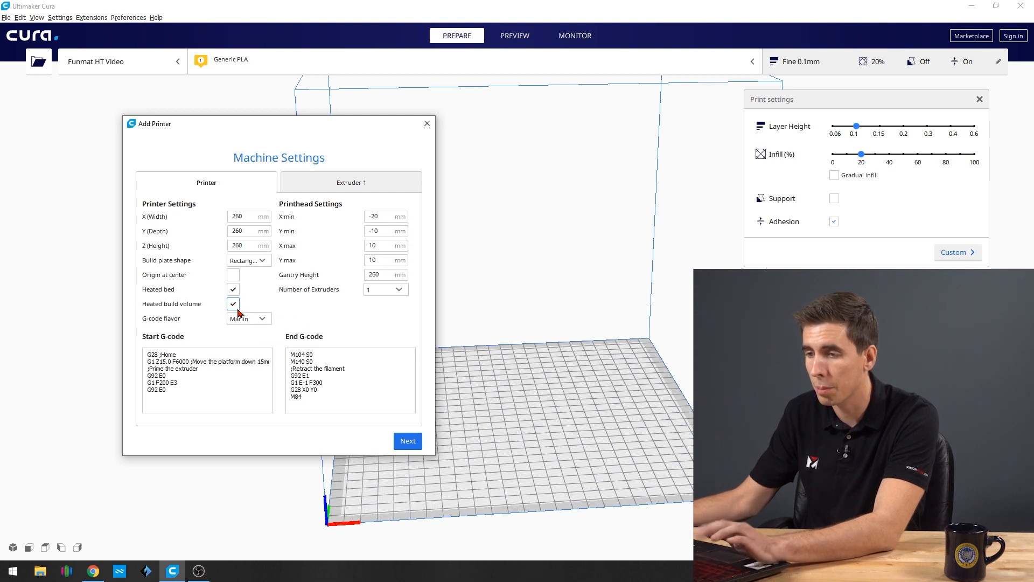
Choose the Ultimaker 2 G-code flavor and leave heated build volume off
left_click(249, 319)
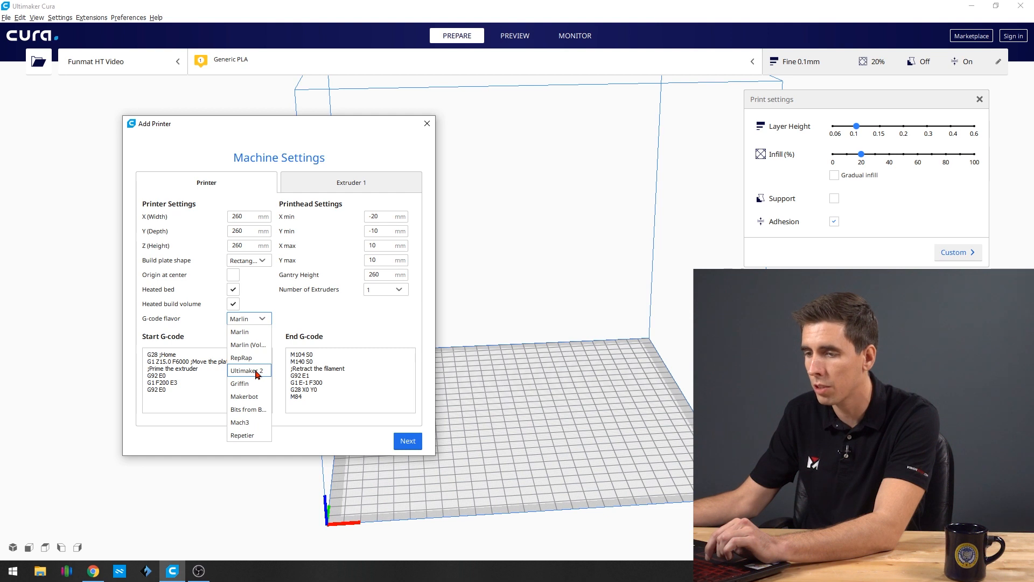
left_click(247, 370)
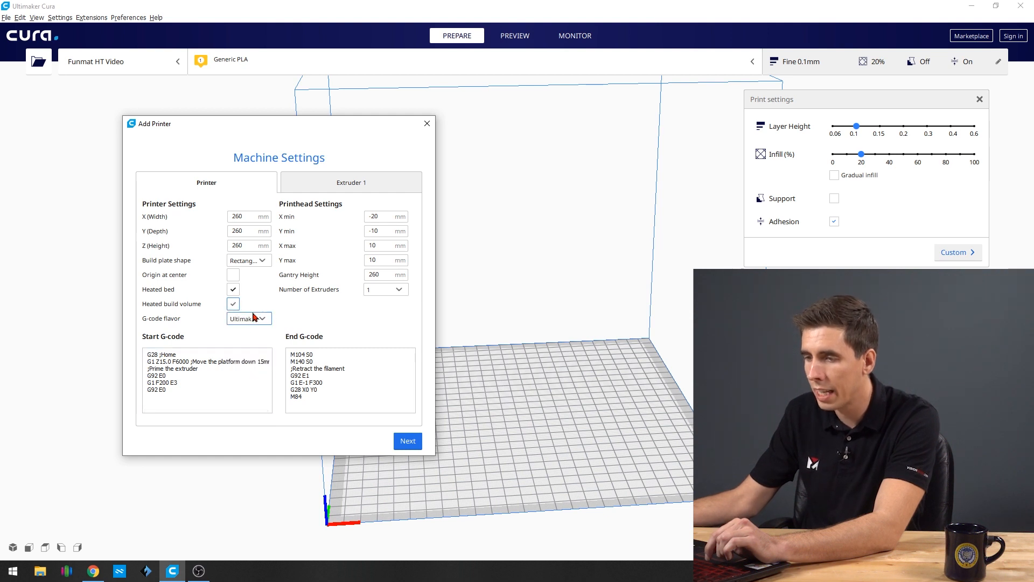
left_click(249, 319)
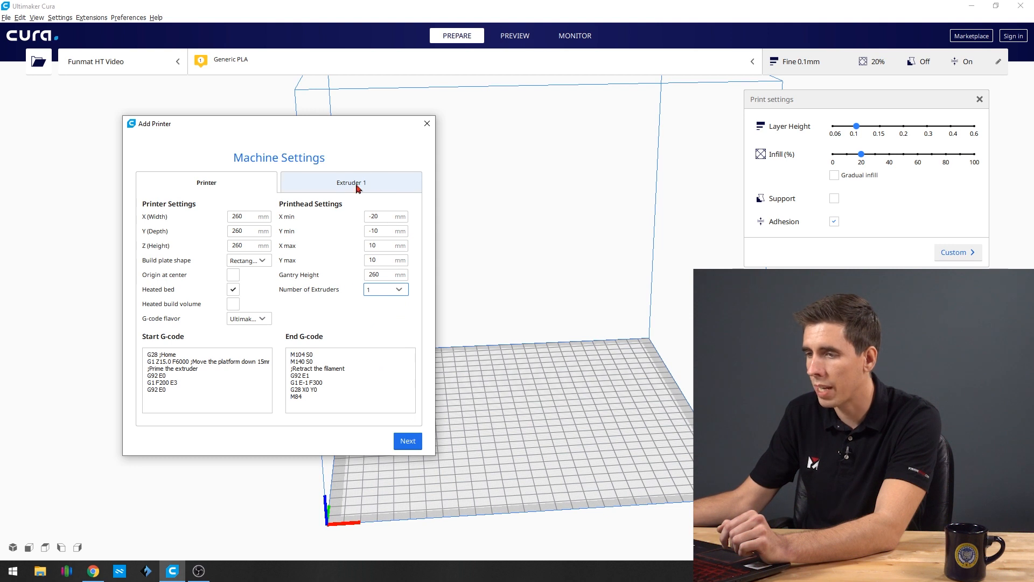
Set Extruder 1 to 1.75 mm material diameter and 0.4 mm nozzle, finishing machine settings
left_click(350, 183)
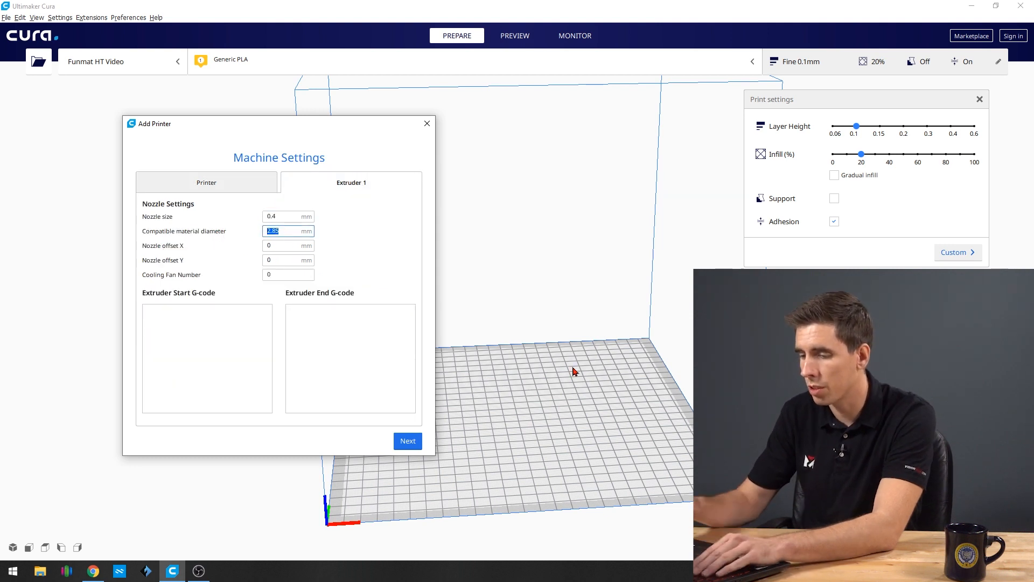
type("1.75")
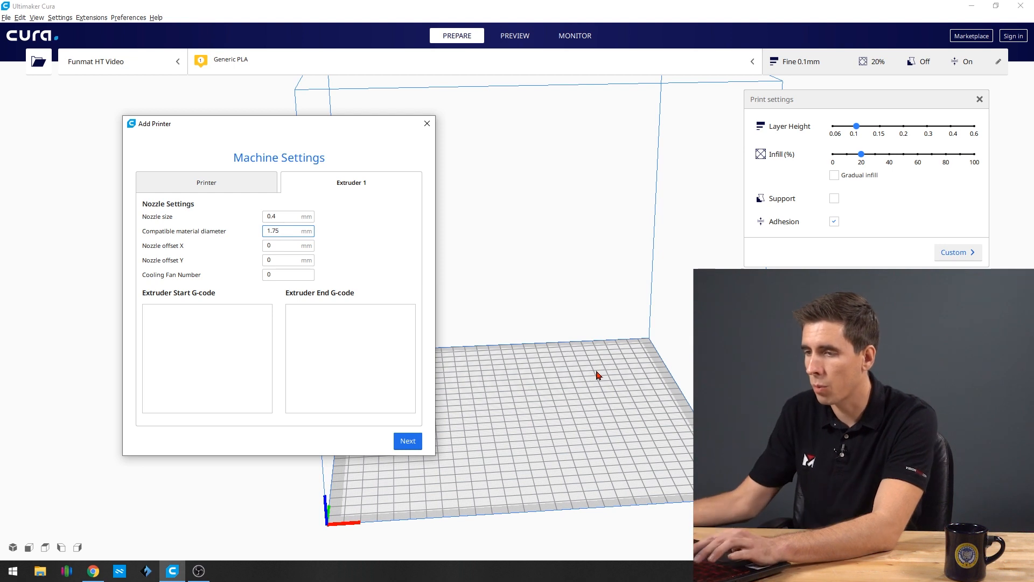
left_click(288, 216)
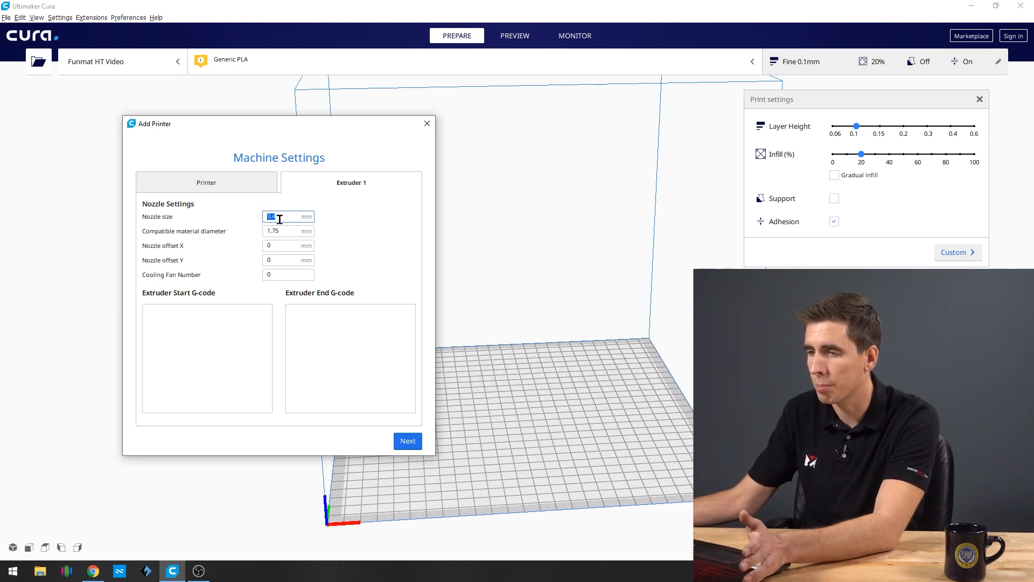
type("0.4")
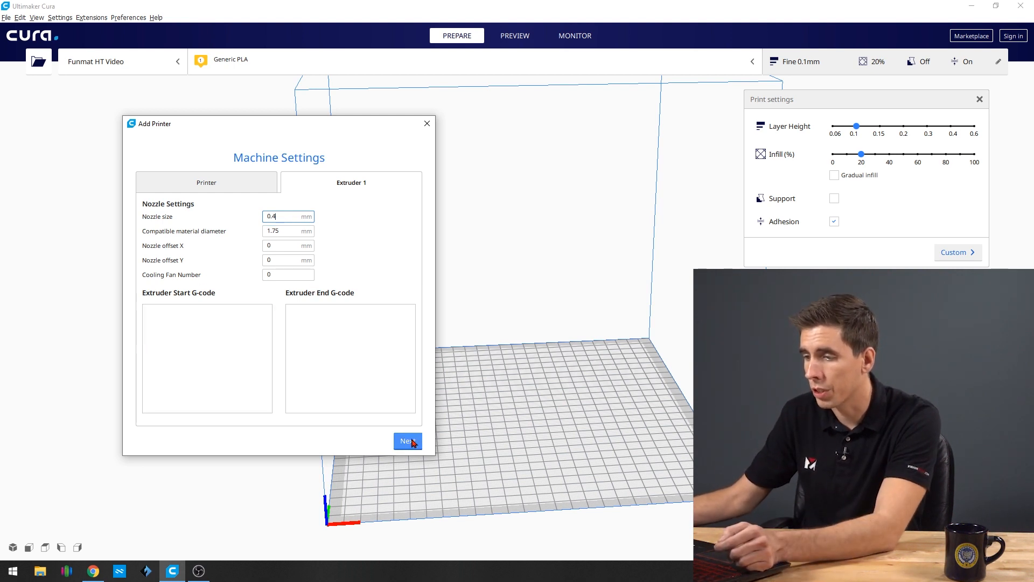
left_click(407, 440)
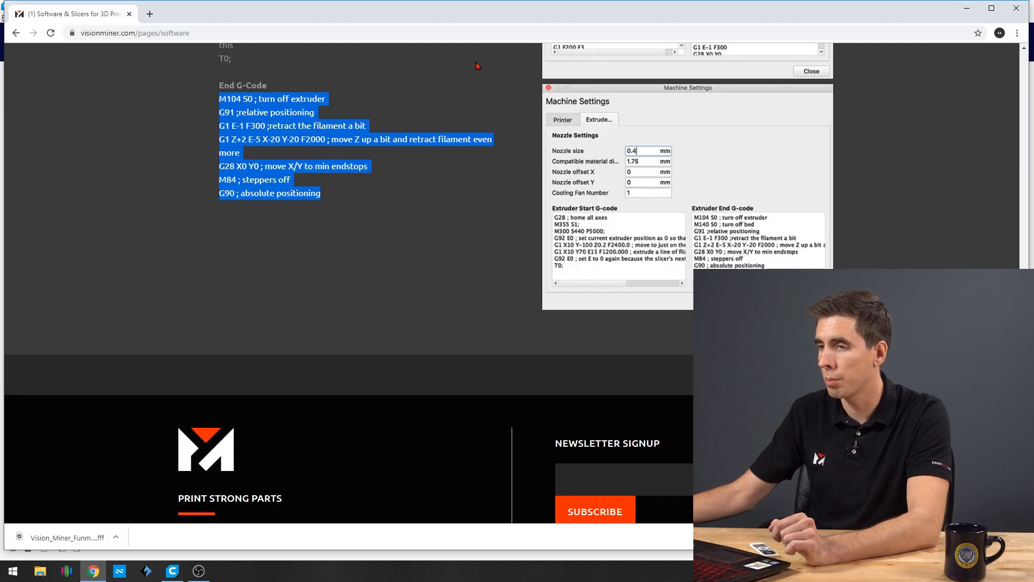
Download the Baseline Cura Profiles zip from the Vision Miner software page
left_click(135, 33)
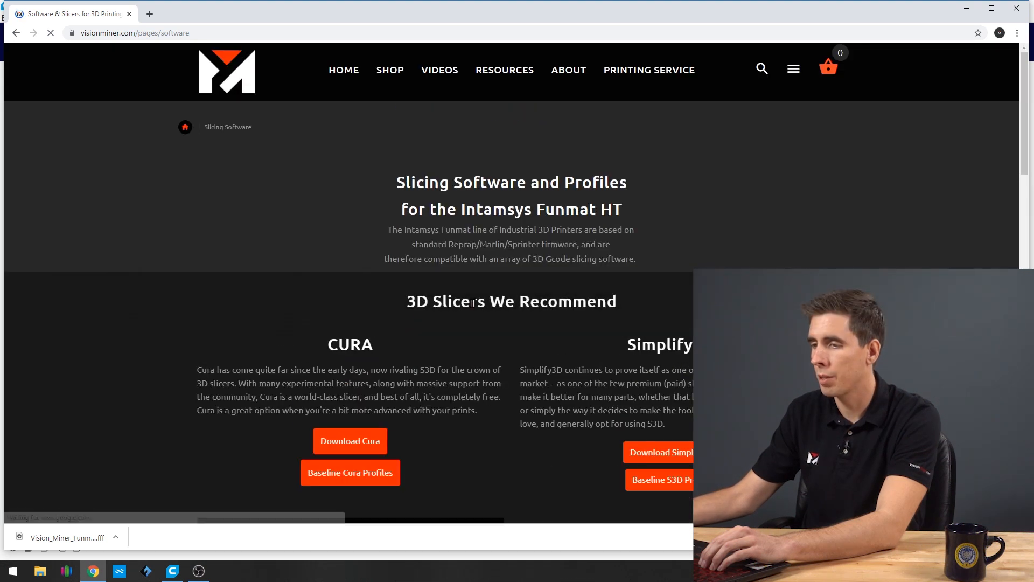
scroll("down", 3)
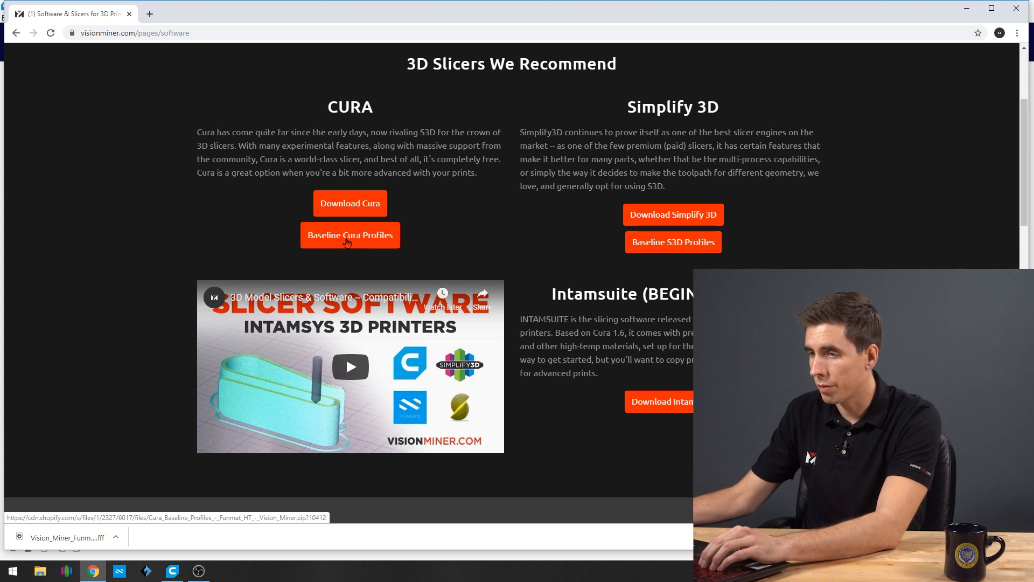
left_click(351, 235)
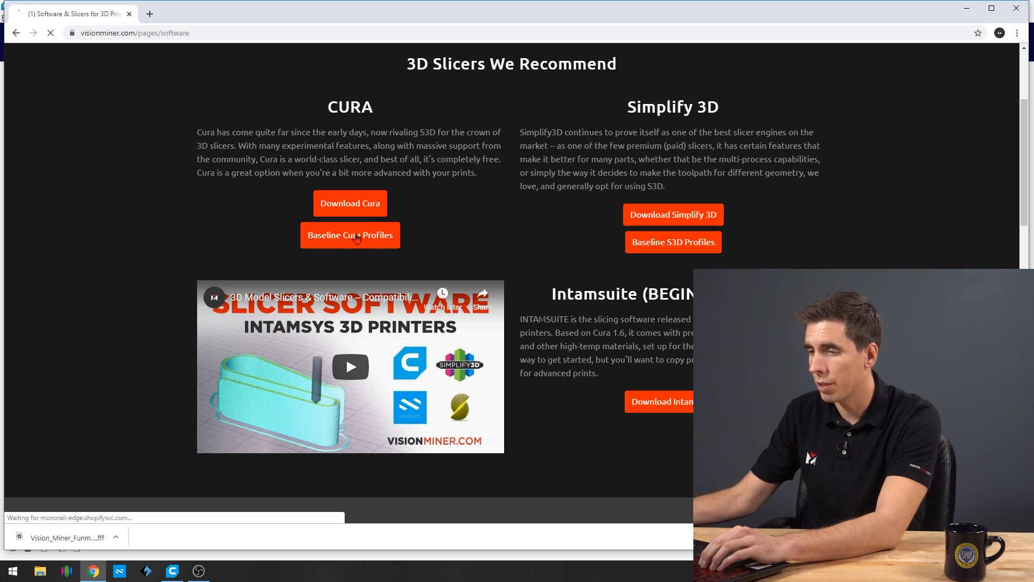
left_click(350, 235)
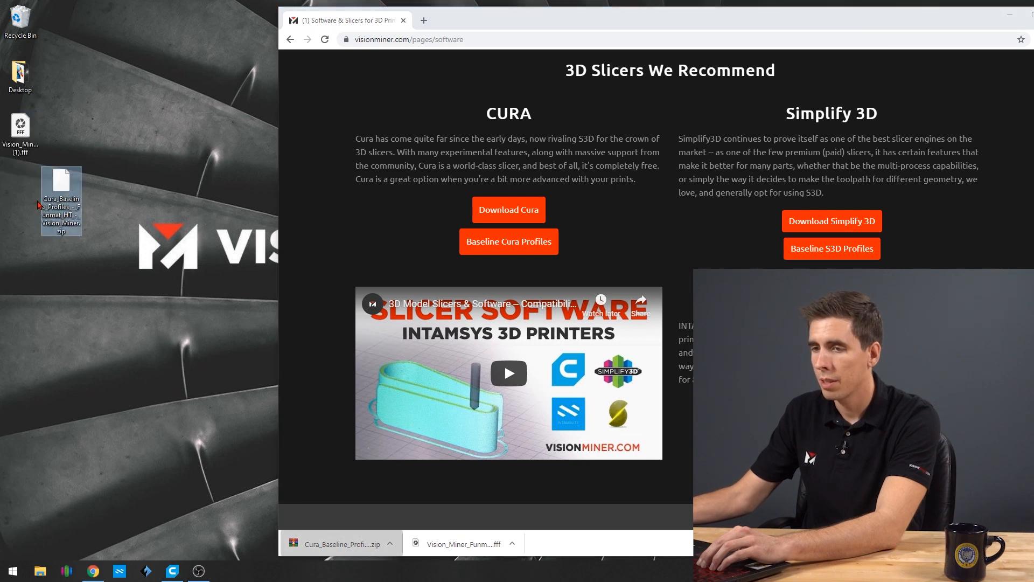
Extract the Cura_Baseline_Profiles zip onto the desktop
right_click(61, 201)
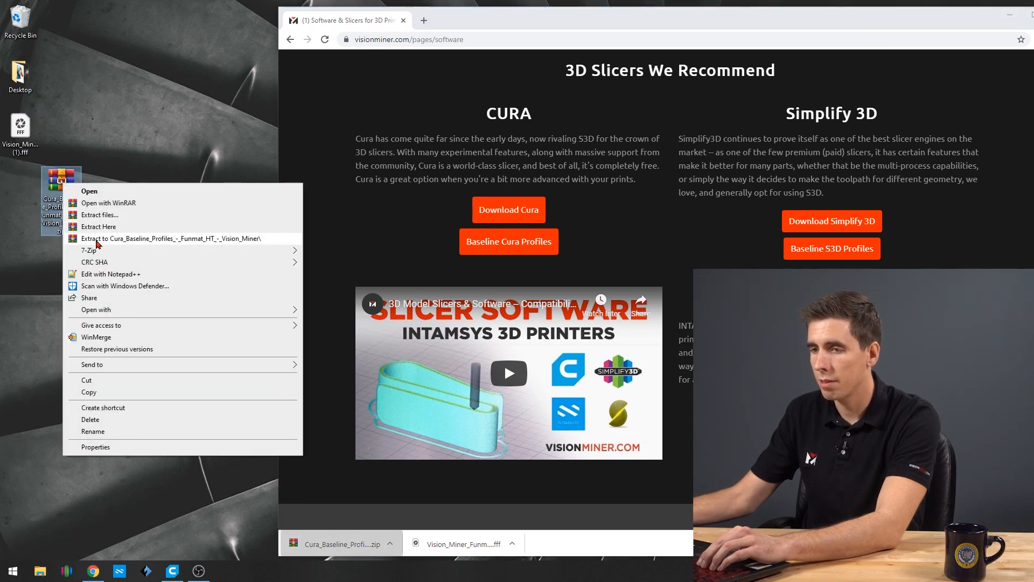
left_click(99, 227)
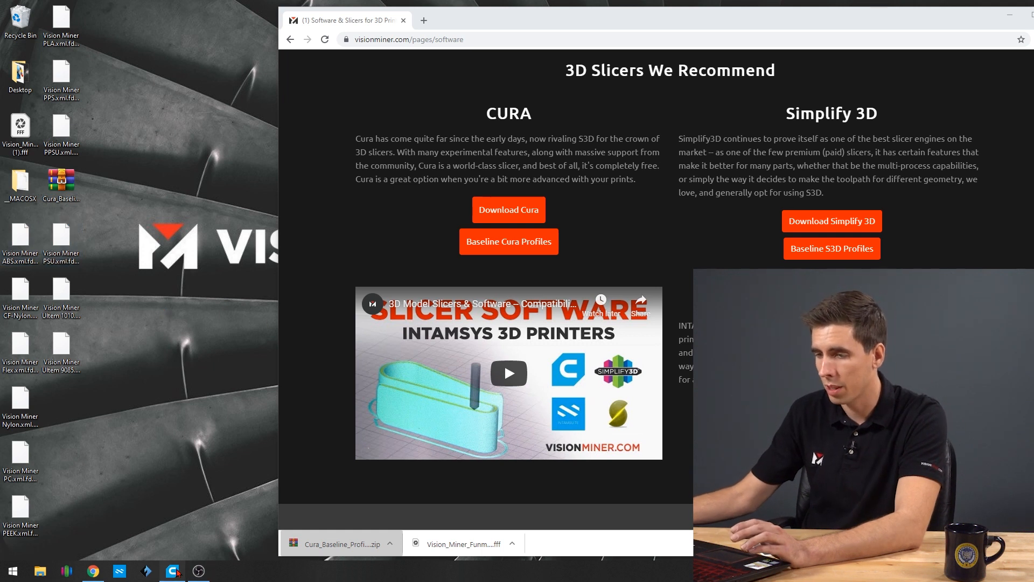
Return to Cura and look through the printer's material dropdown for material management
left_click(172, 571)
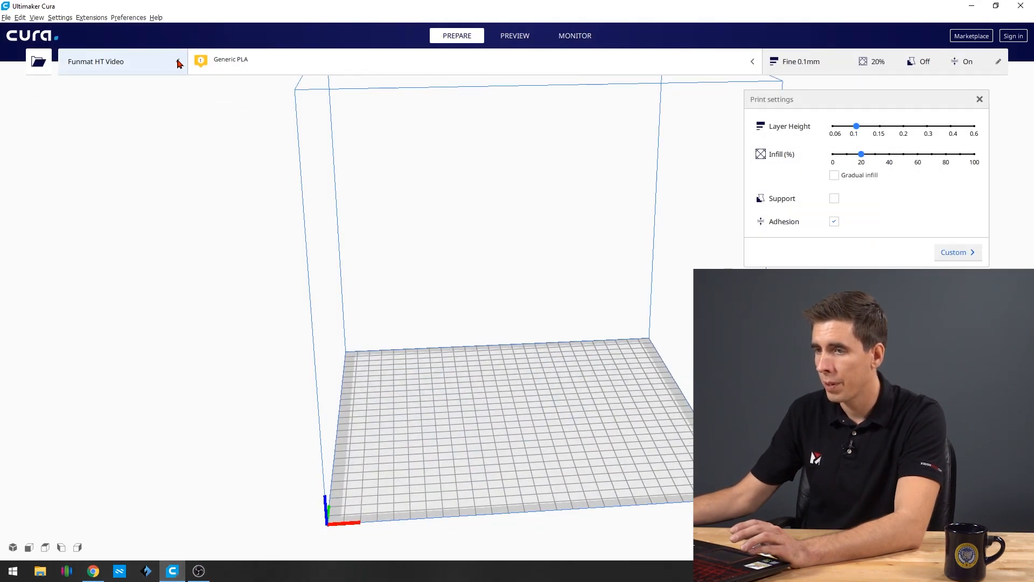
left_click(475, 61)
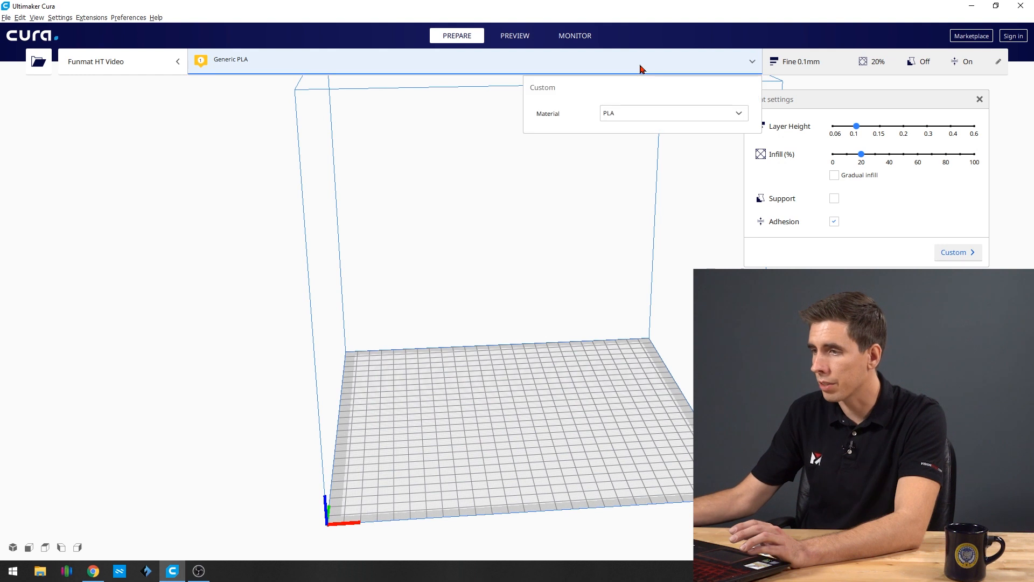
left_click(672, 113)
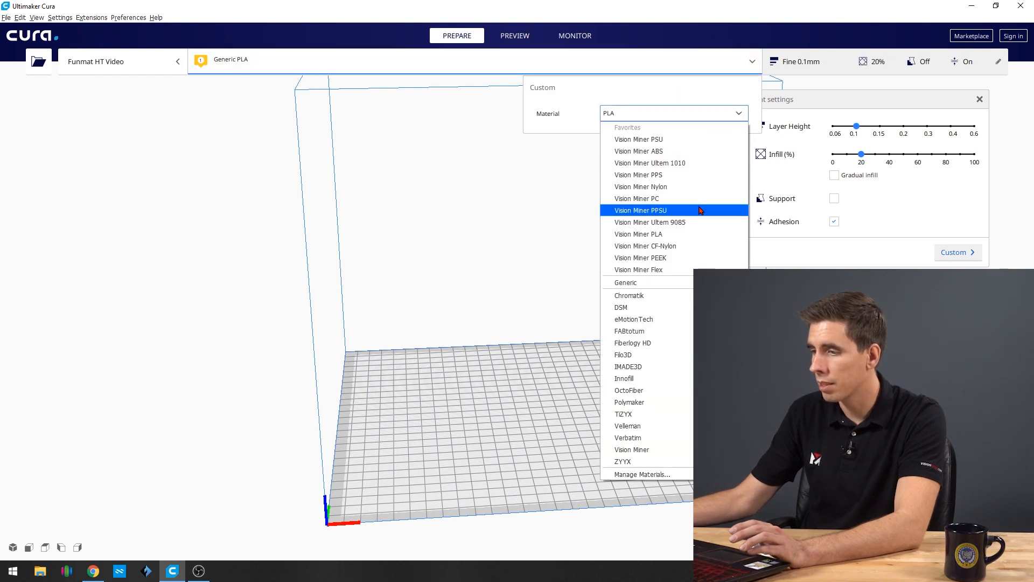
mouse_move(640, 474)
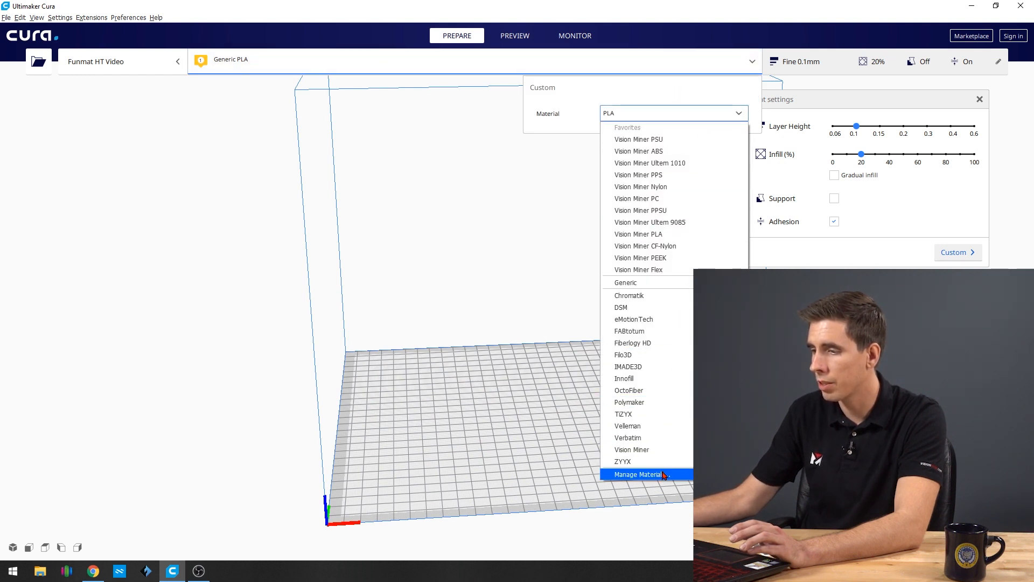
left_click(638, 474)
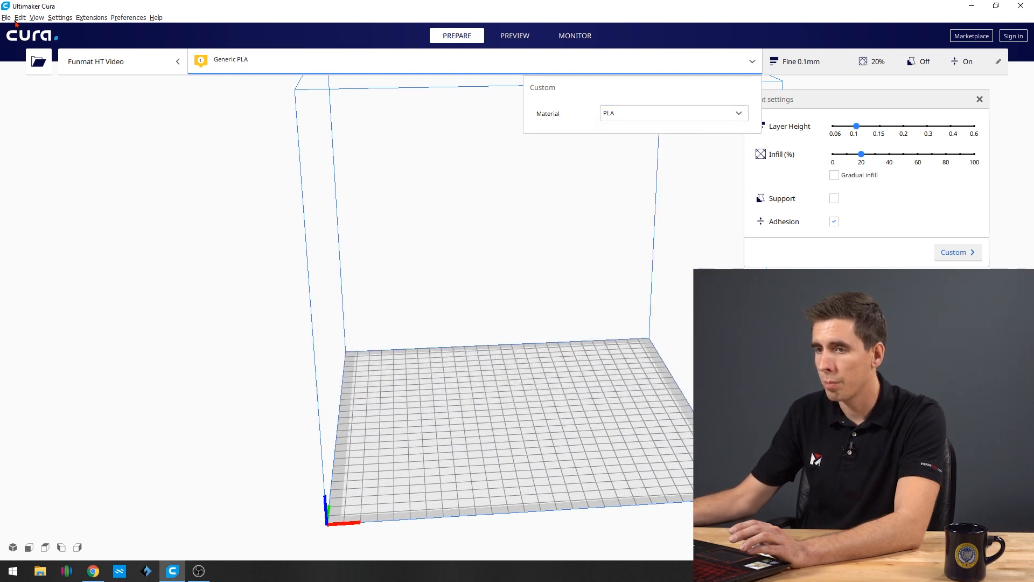
Reach the Materials page in Preferences via the Settings menu
left_click(19, 17)
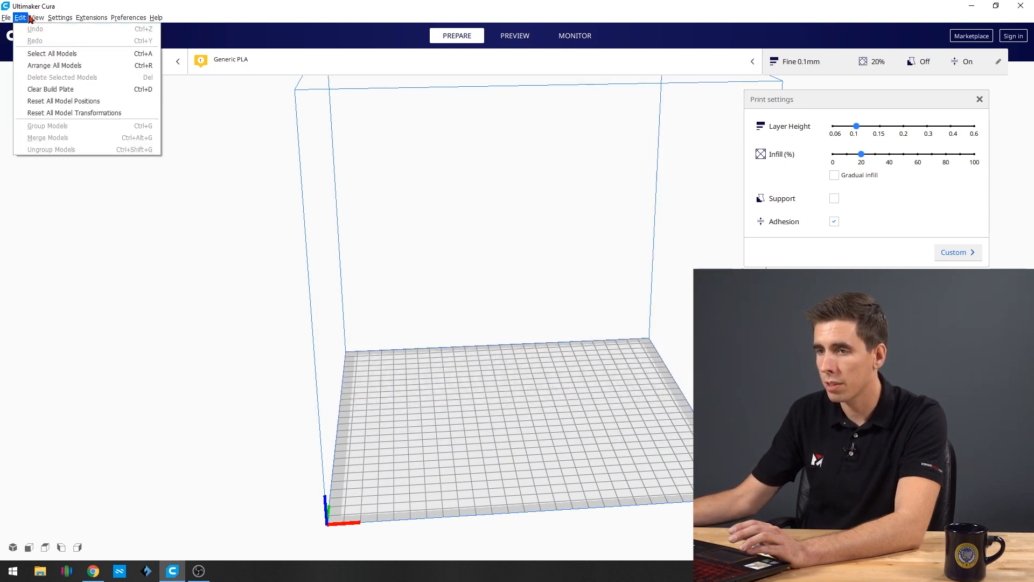
left_click(60, 18)
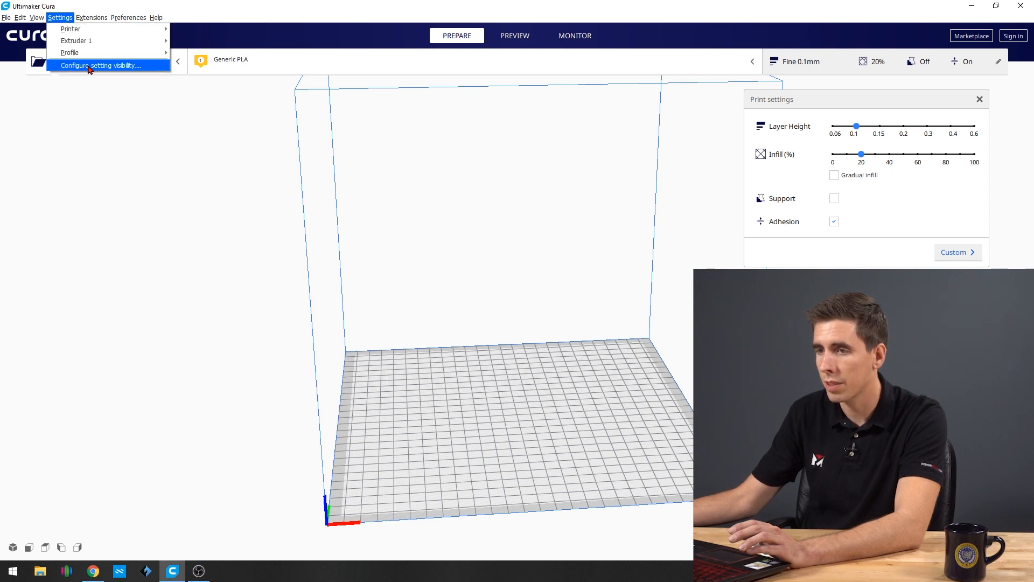
left_click(101, 65)
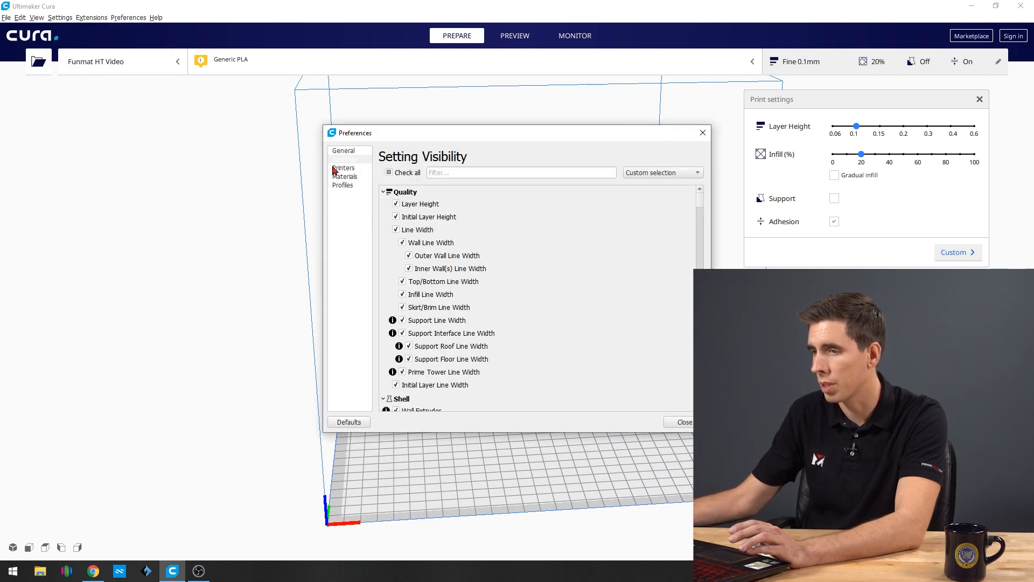
left_click(344, 176)
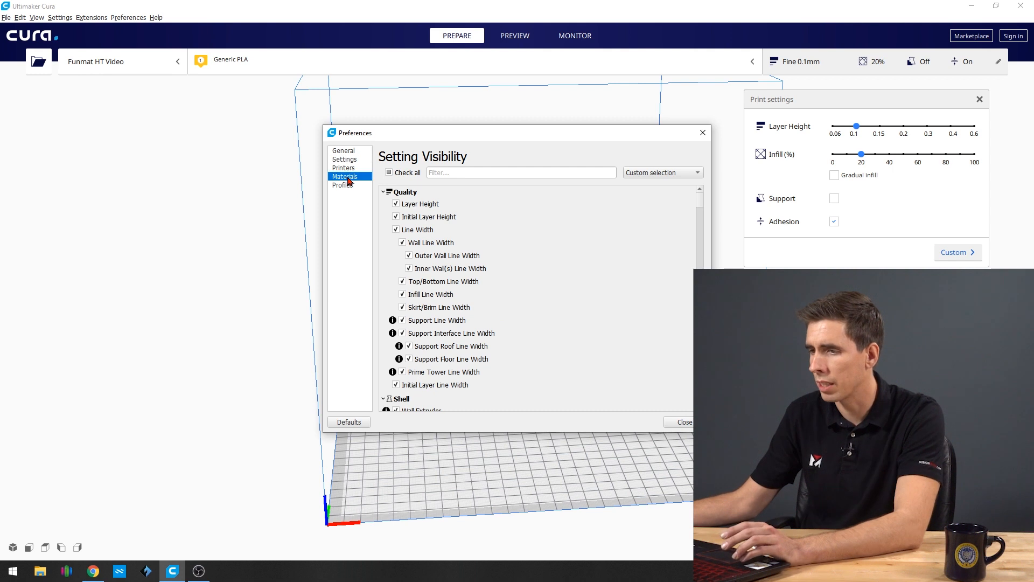
left_click(344, 175)
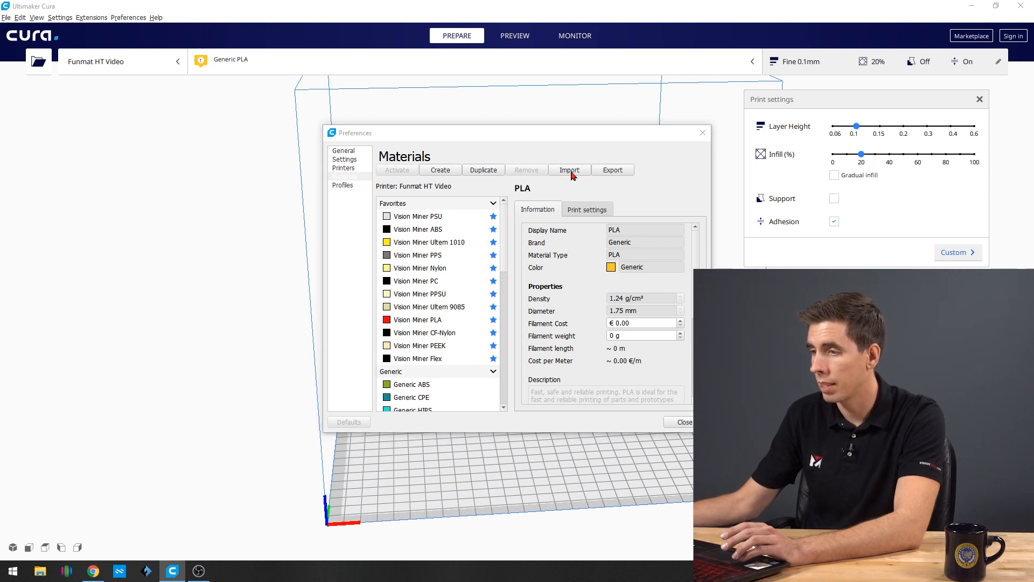
Import Vision Miner PSU.xml.fdm_material from the desktop into the materials list
left_click(569, 169)
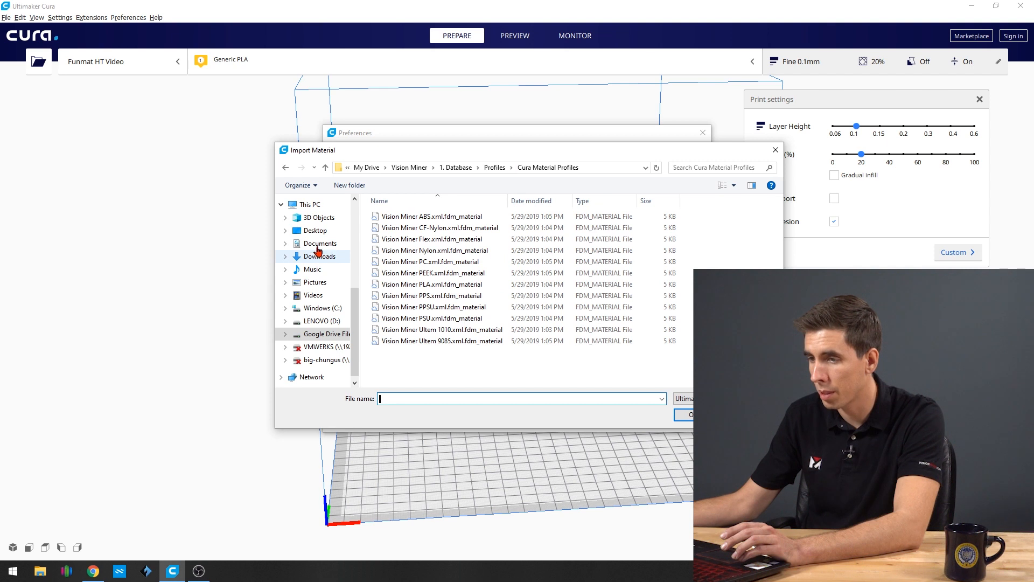
left_click(315, 230)
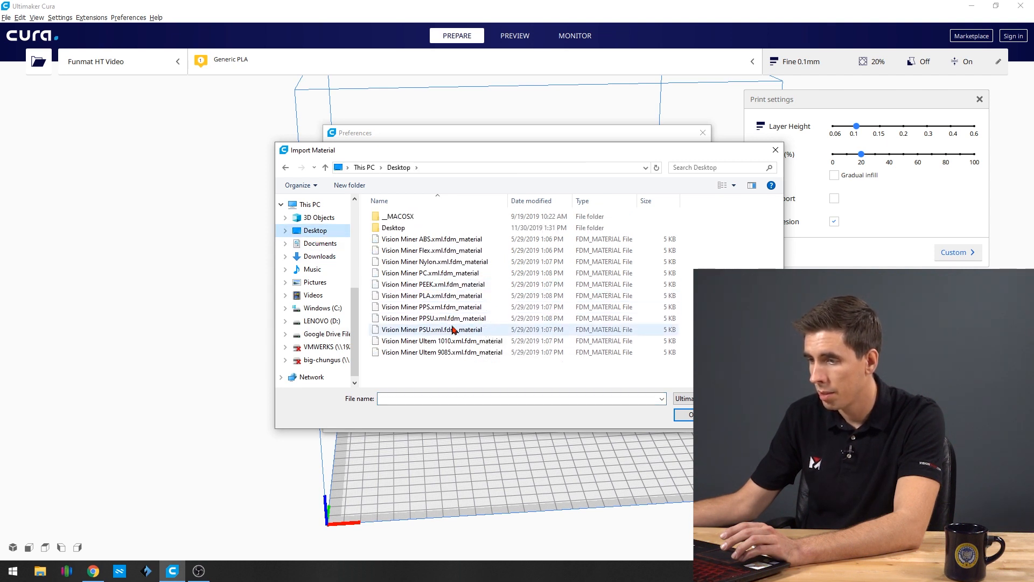
left_click(433, 330)
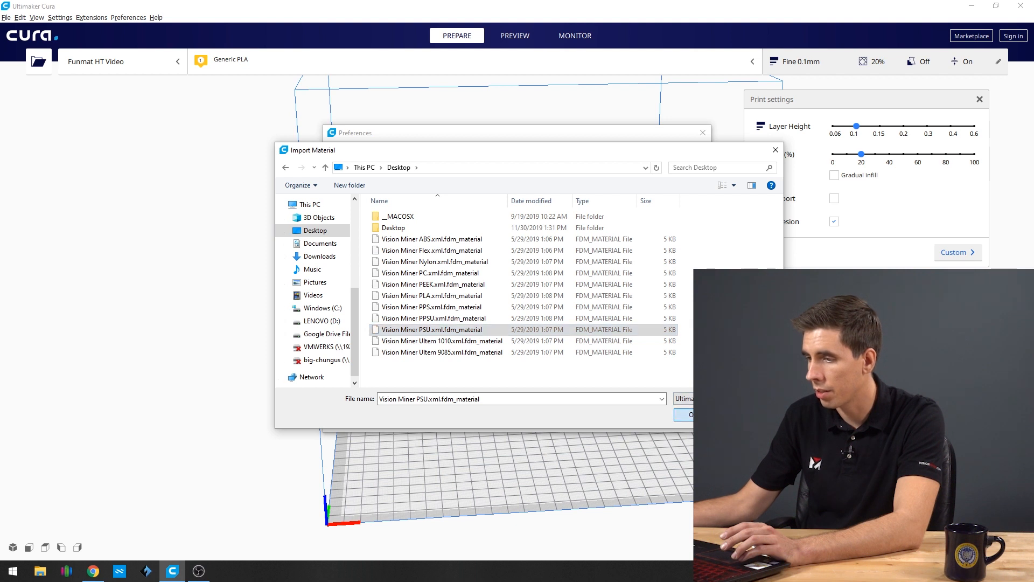
left_click(689, 414)
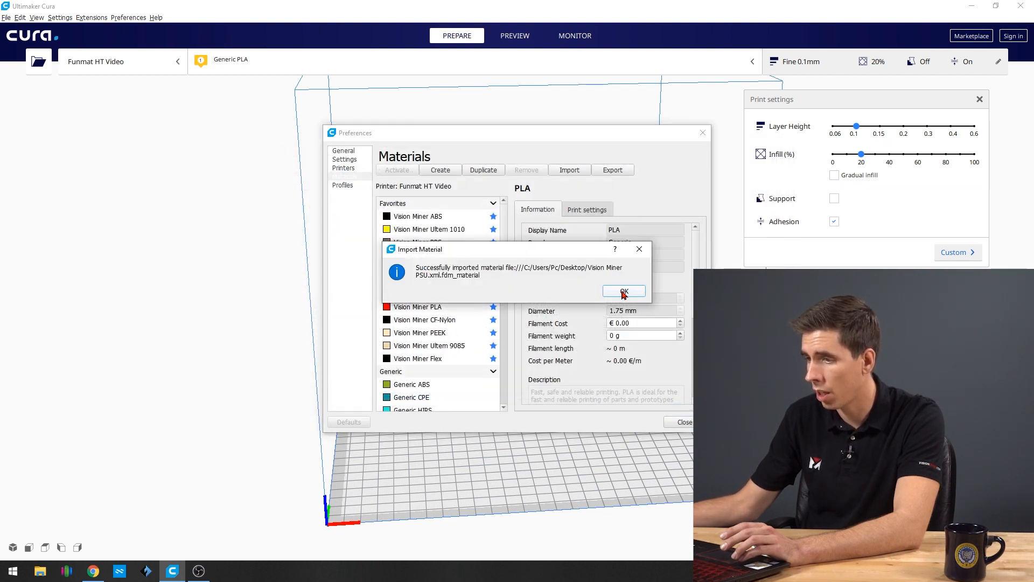
left_click(624, 292)
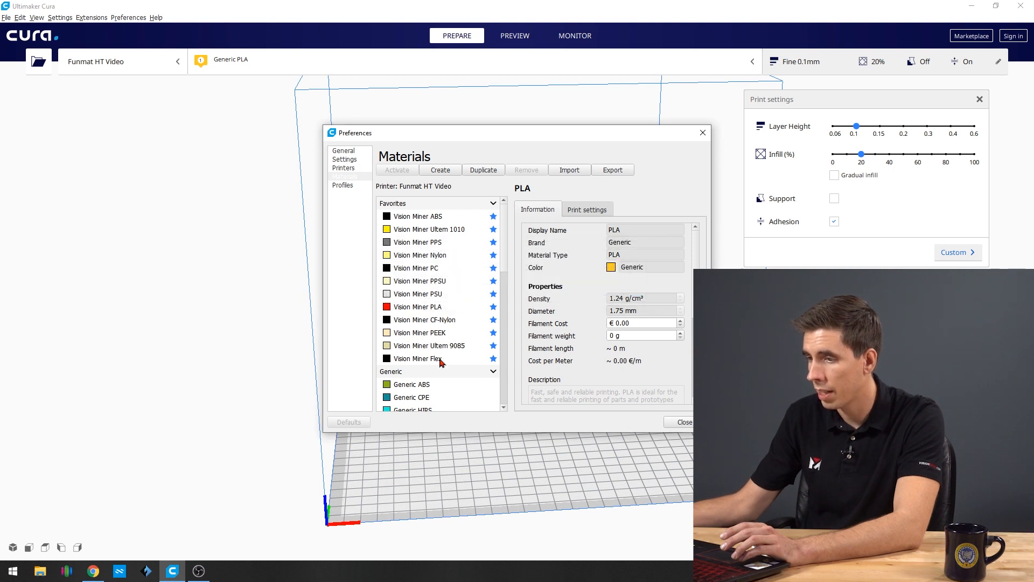
Select the imported Vision Miner PSU entry and activate it as the printer's material
left_click(417, 293)
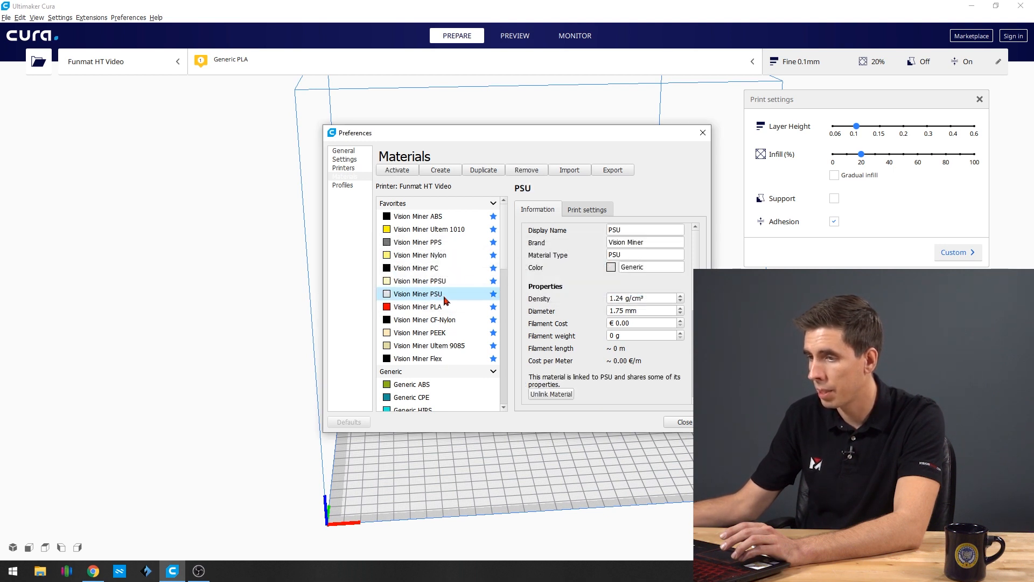
scroll("down", 3)
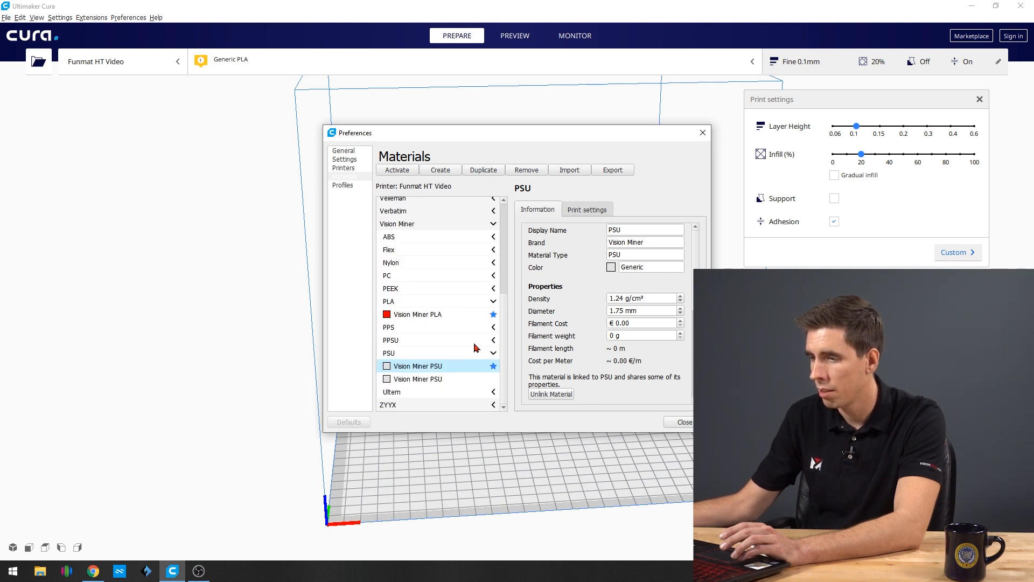
mouse_move(434, 381)
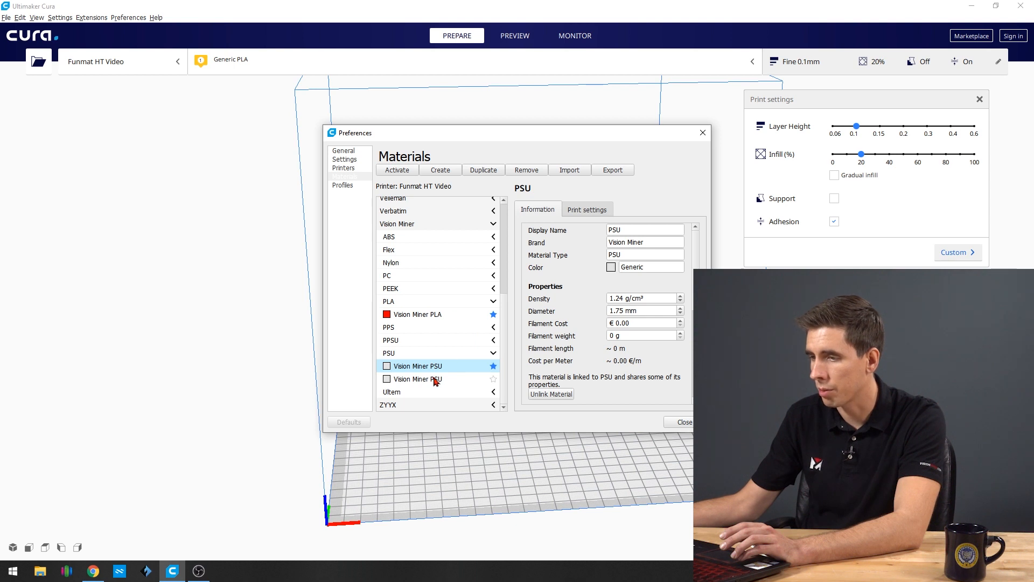
left_click(417, 378)
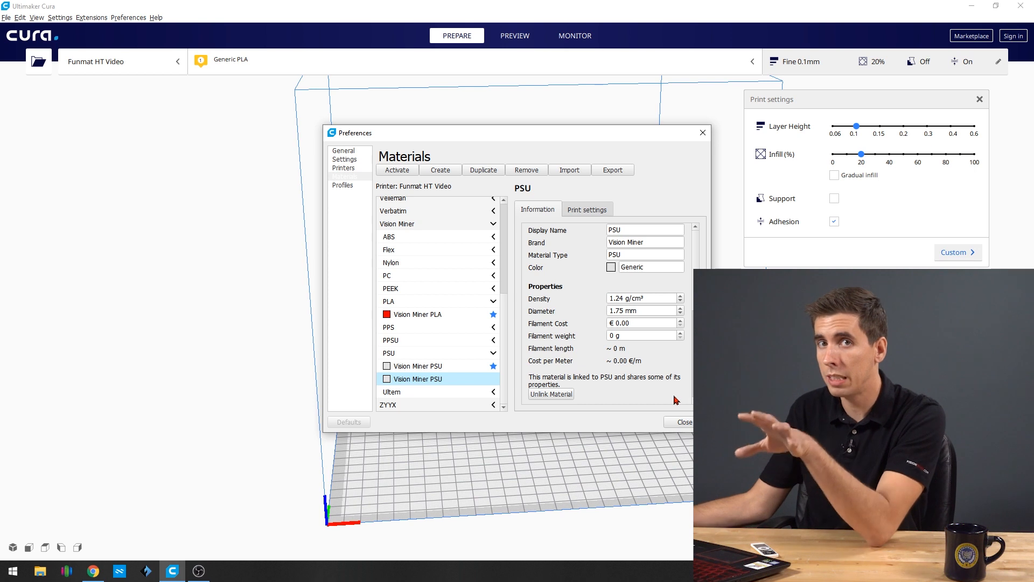
mouse_move(511, 319)
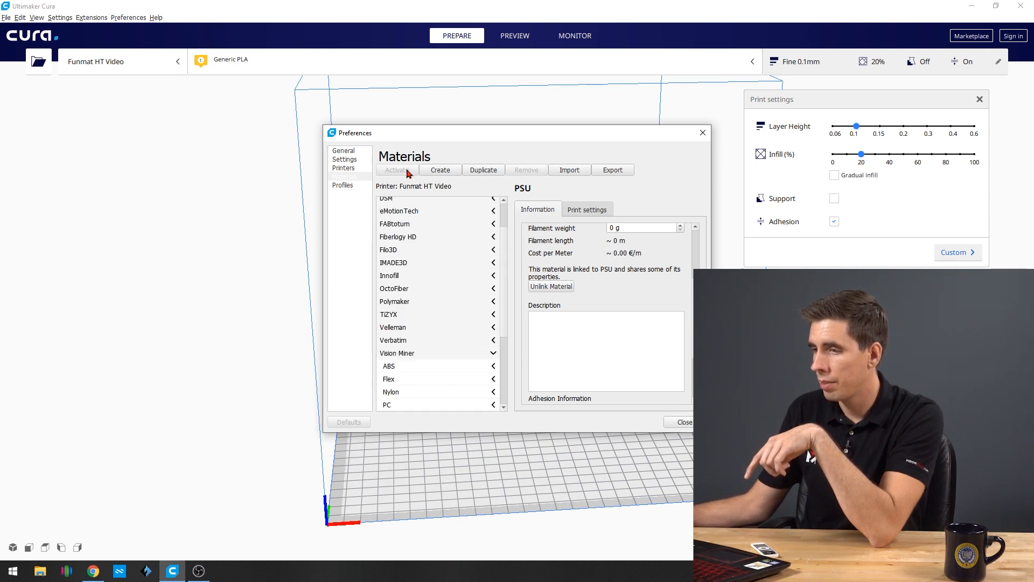
left_click(395, 170)
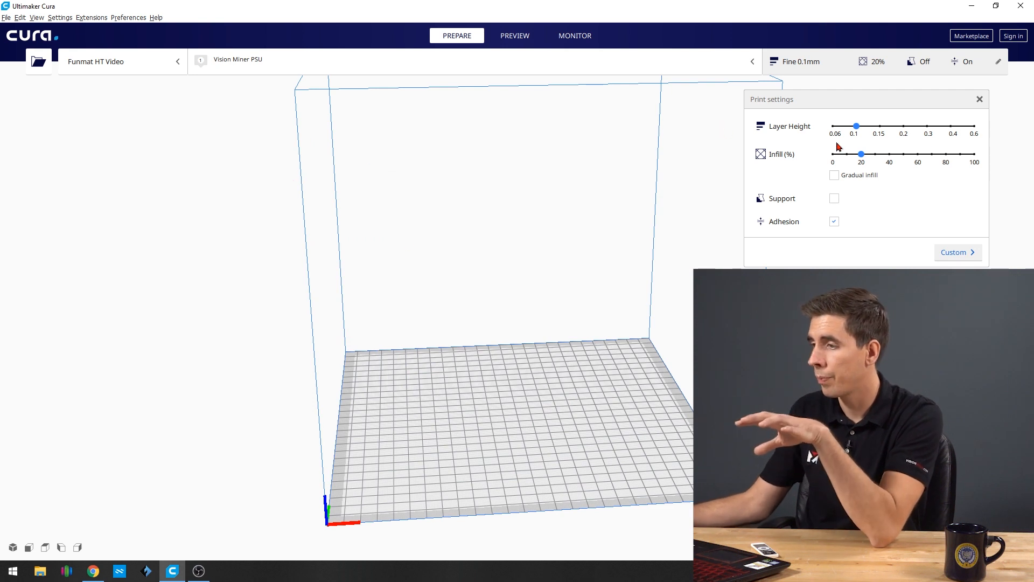
mouse_move(973, 212)
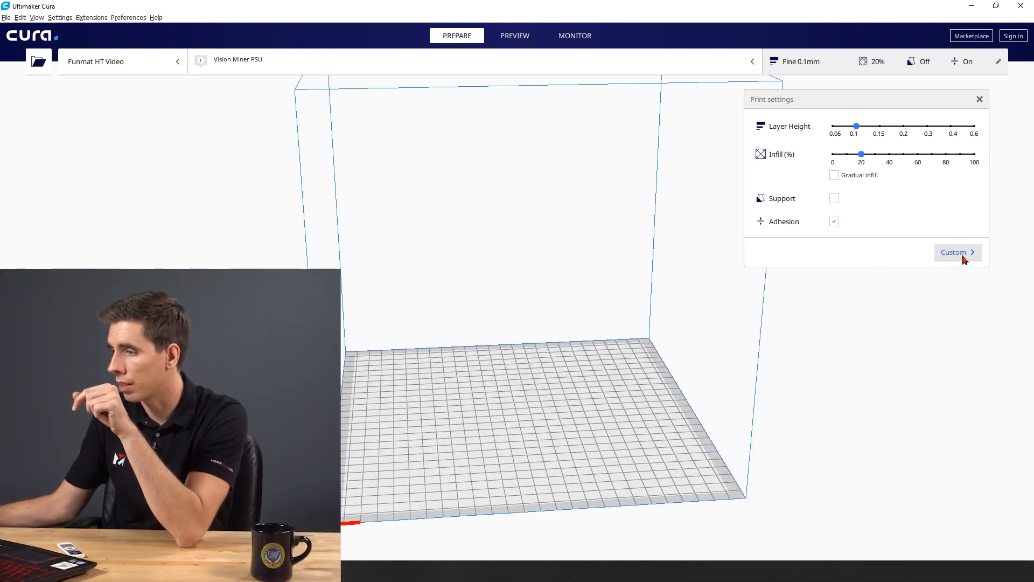
Show the full custom print settings and inspect Line Width under Quality
left_click(953, 253)
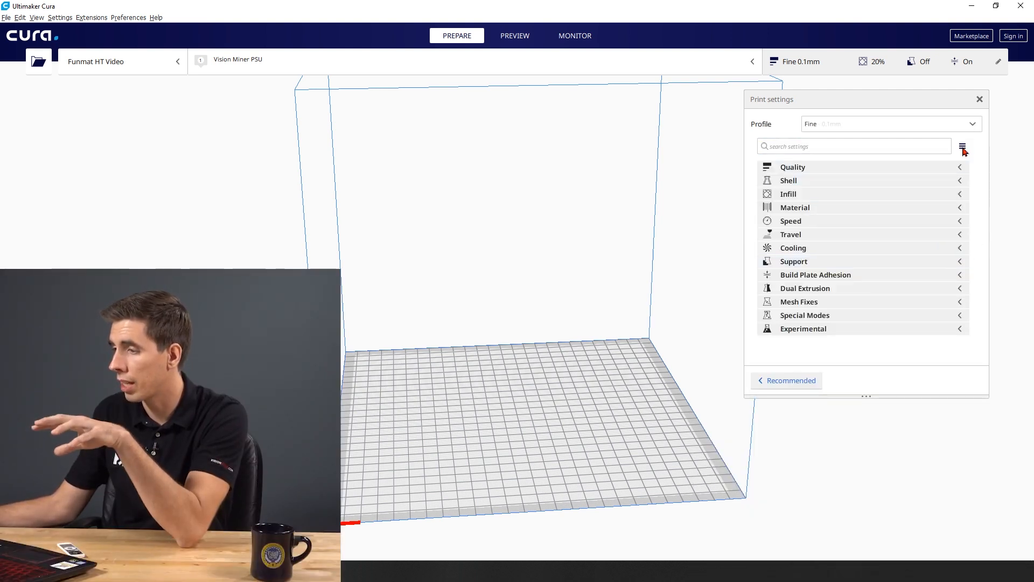
left_click(962, 147)
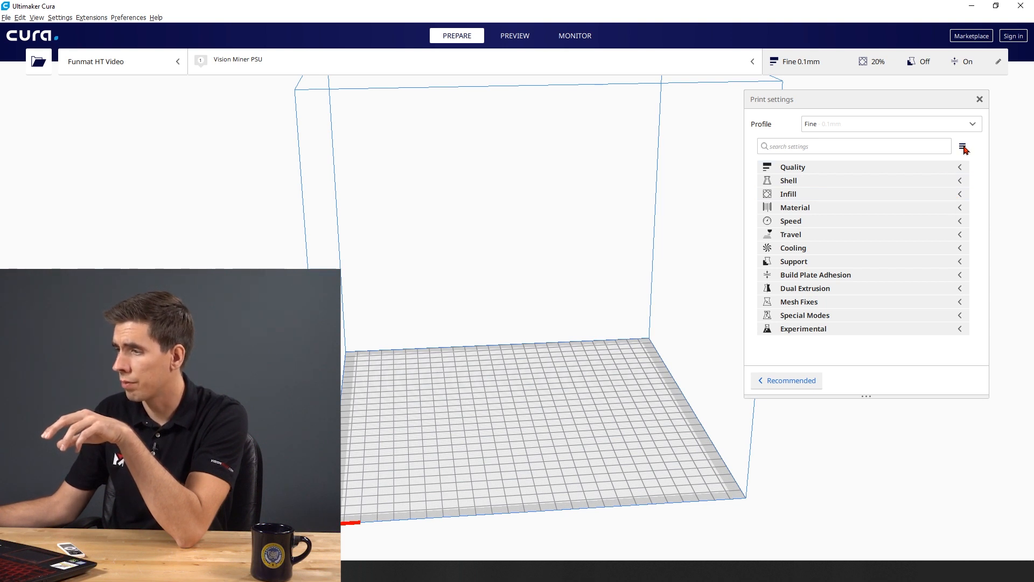
mouse_move(960, 215)
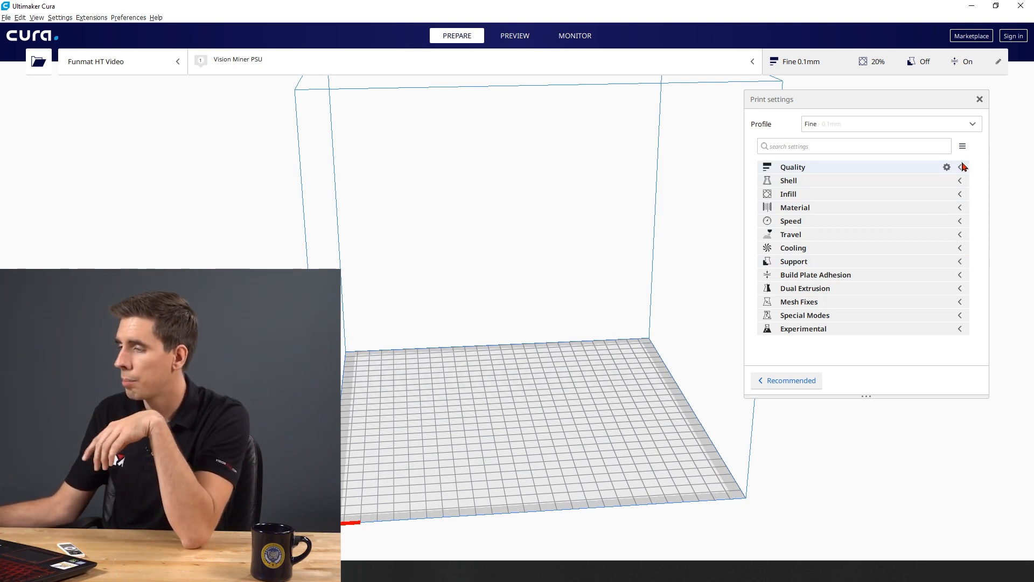
left_click(960, 167)
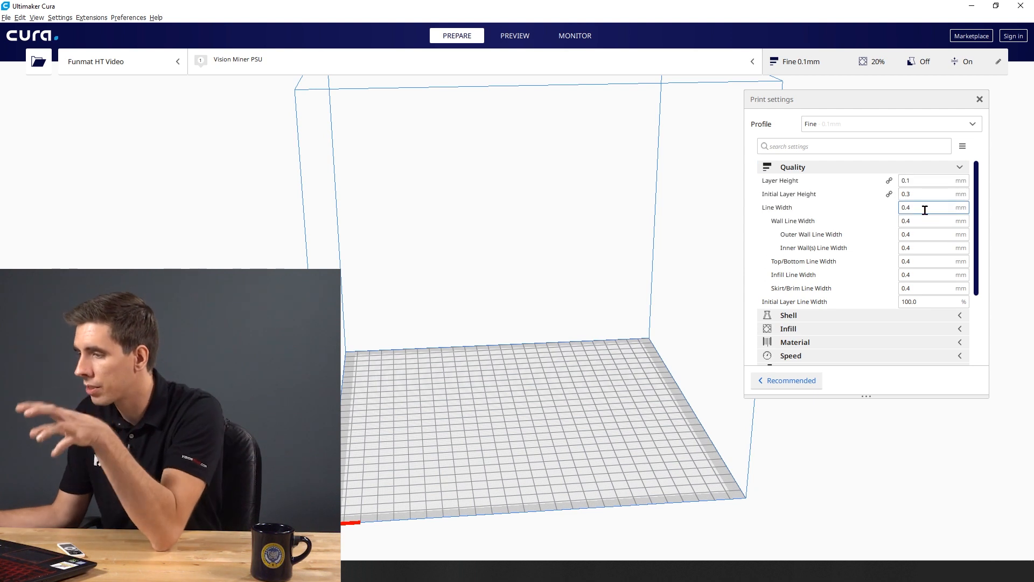
left_click(930, 180)
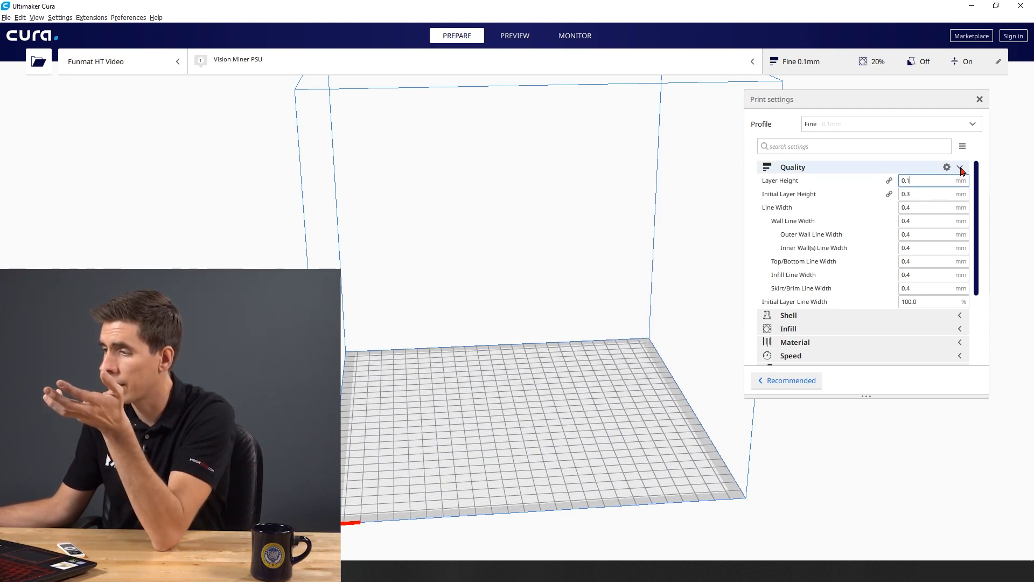
left_click(960, 167)
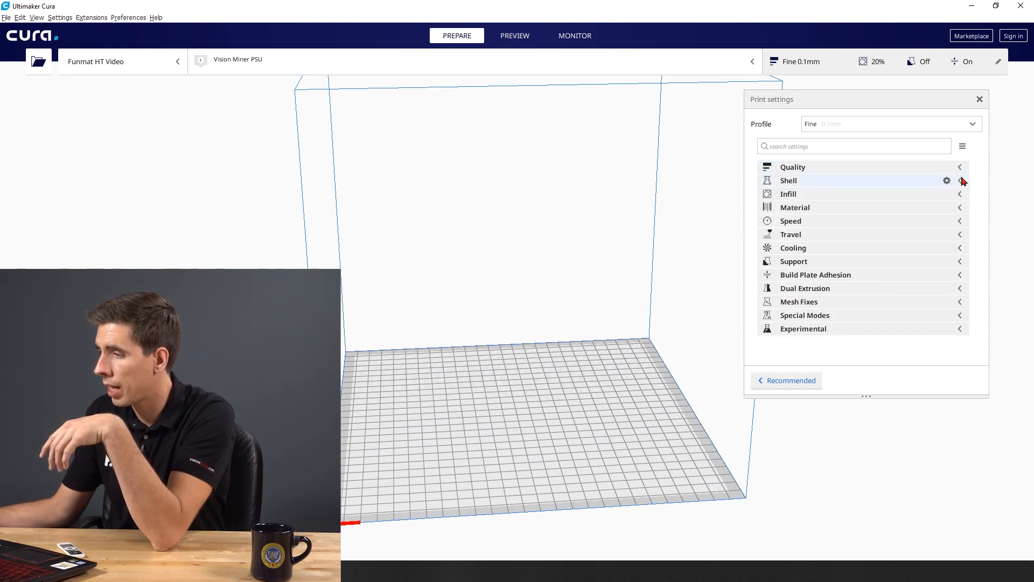
Expand the Shell and Speed setting groups
left_click(960, 180)
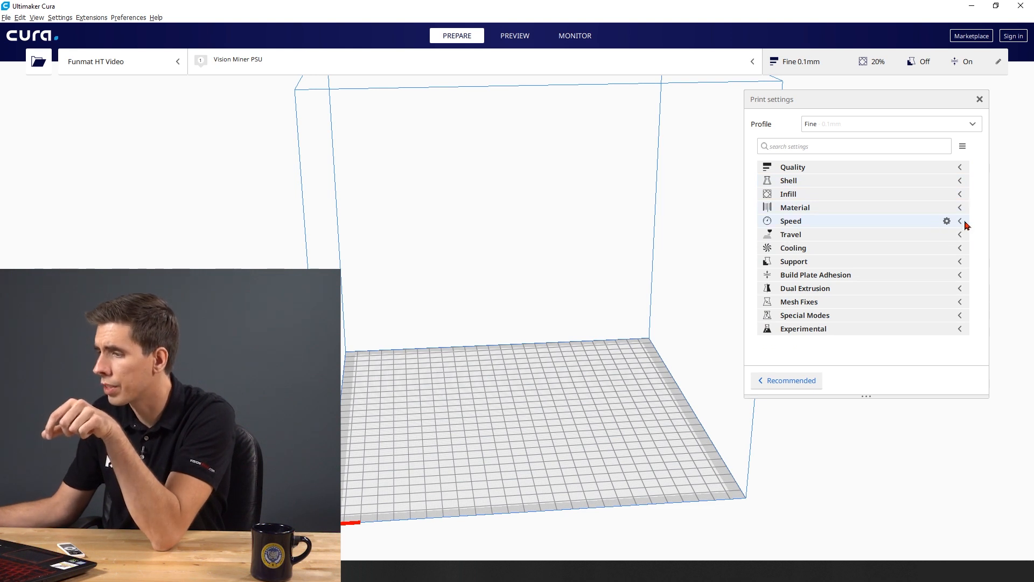
left_click(960, 221)
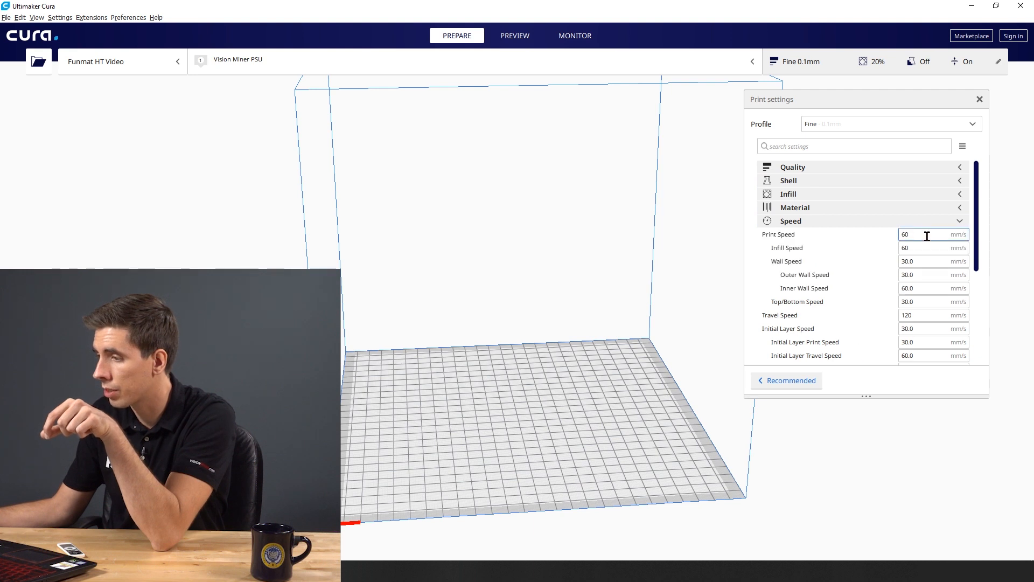
Raise Print Speed to 70 mm/s and review the dependent speed settings
triple_click(917, 234)
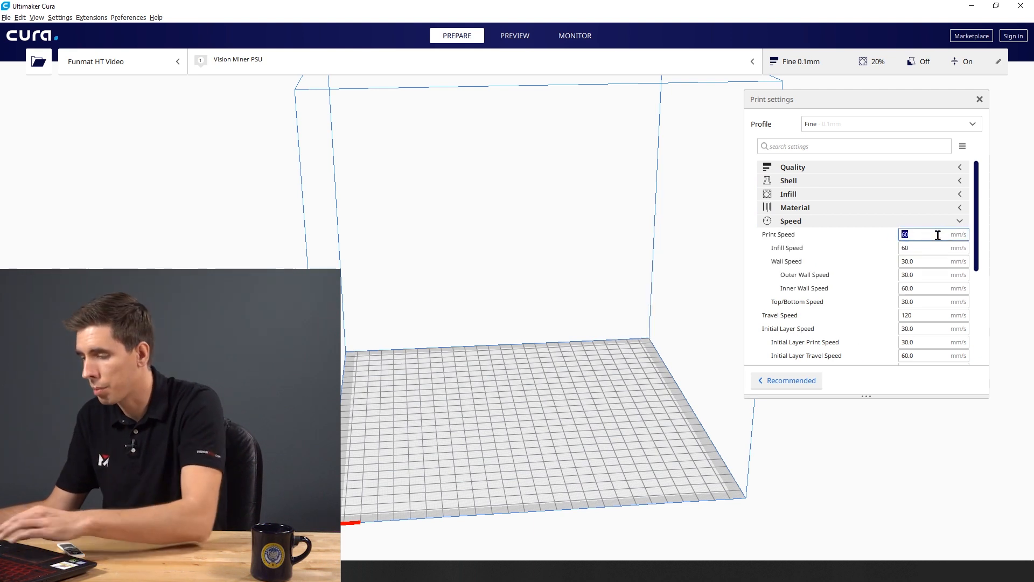
type("35")
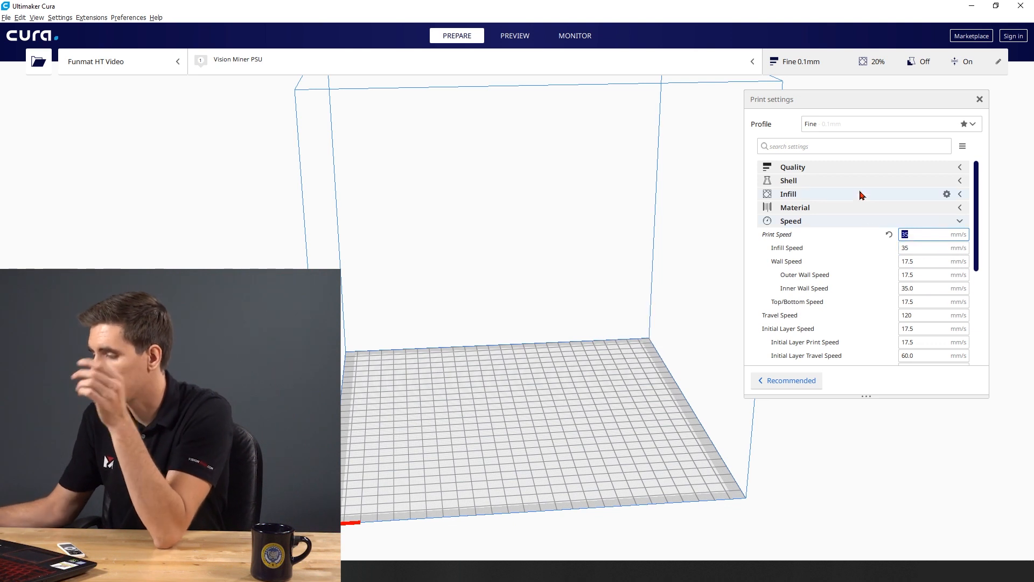
type("70")
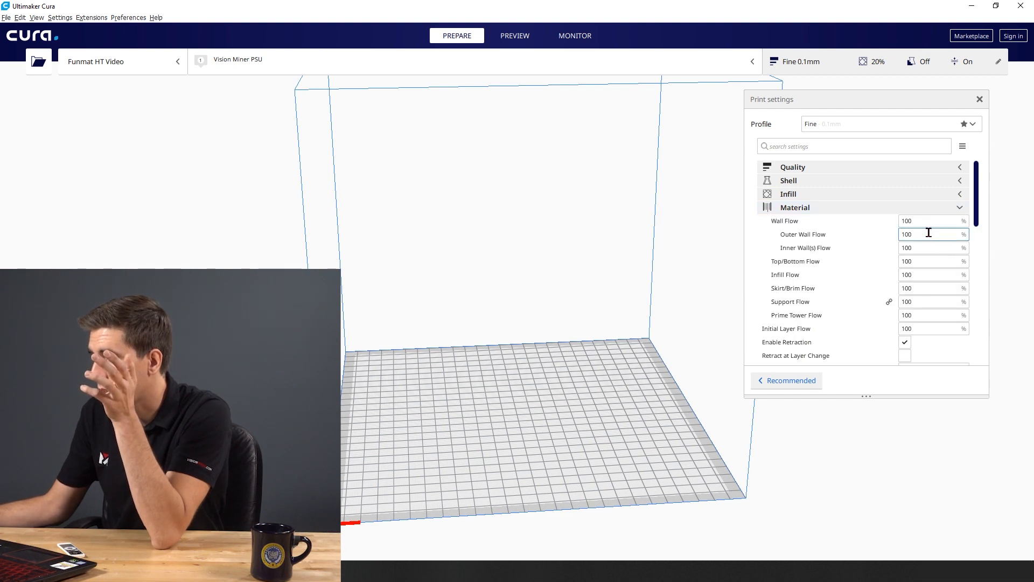
scroll("down", 3)
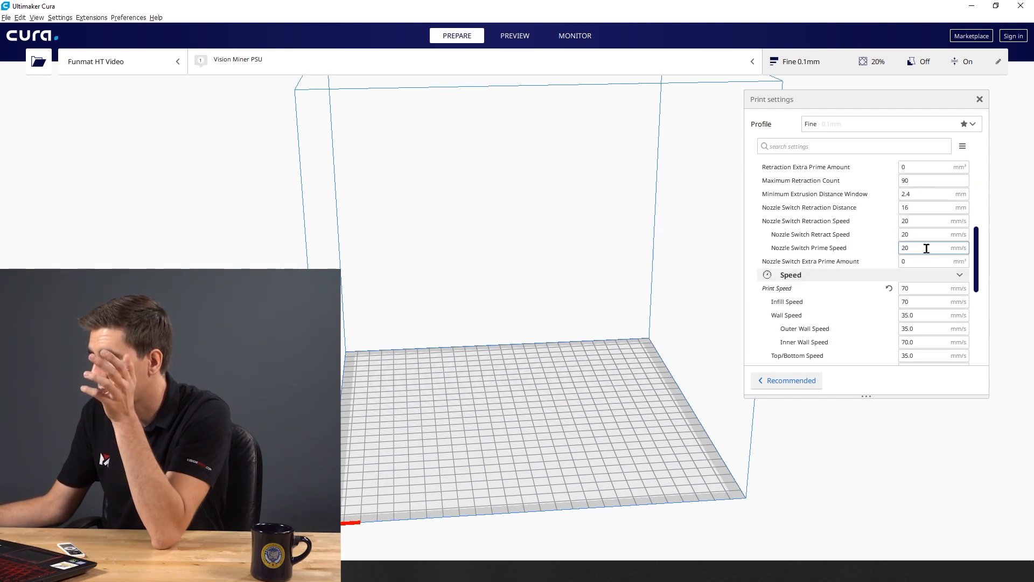
scroll("down", 3)
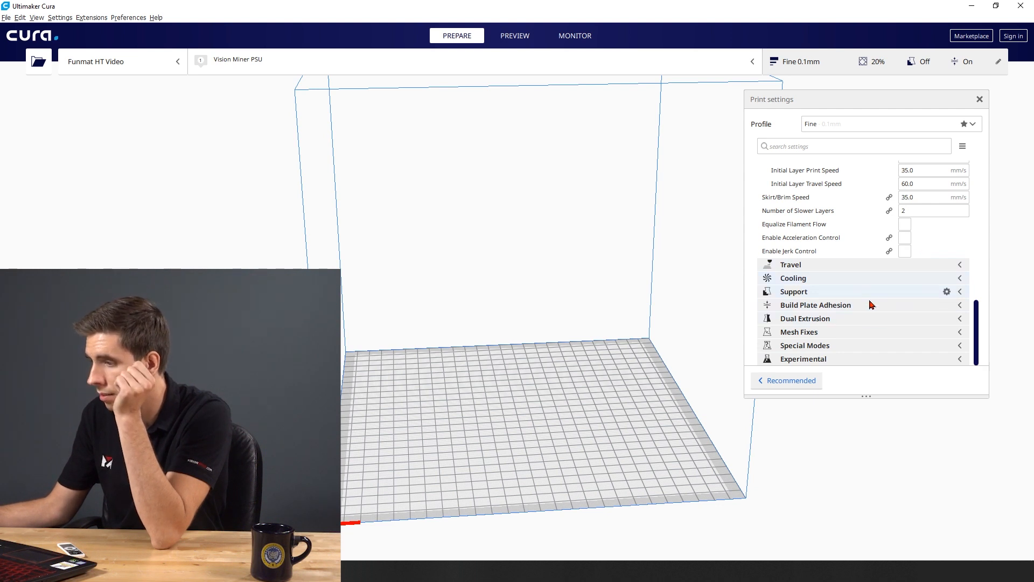
mouse_move(873, 307)
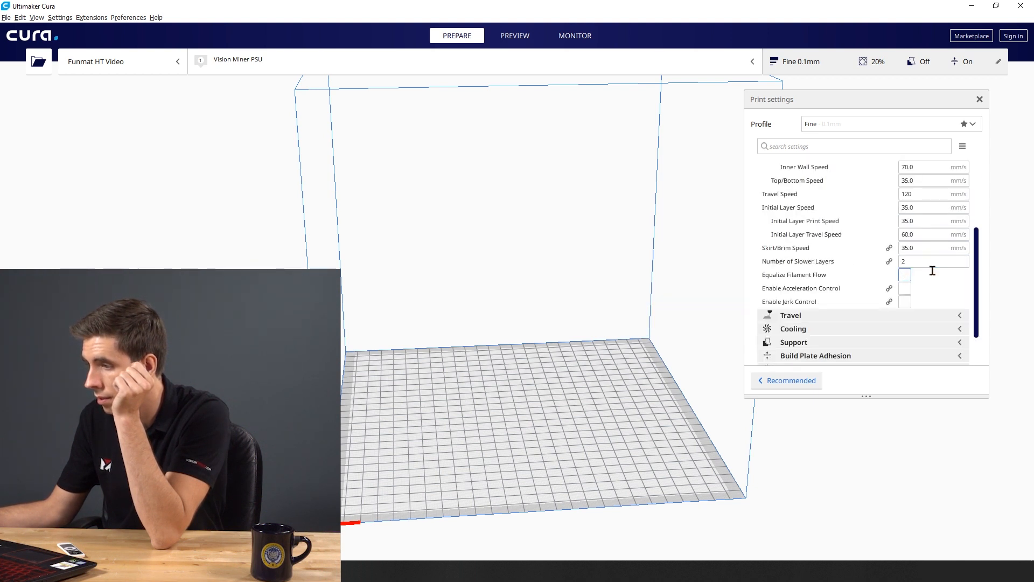
scroll("down", 3)
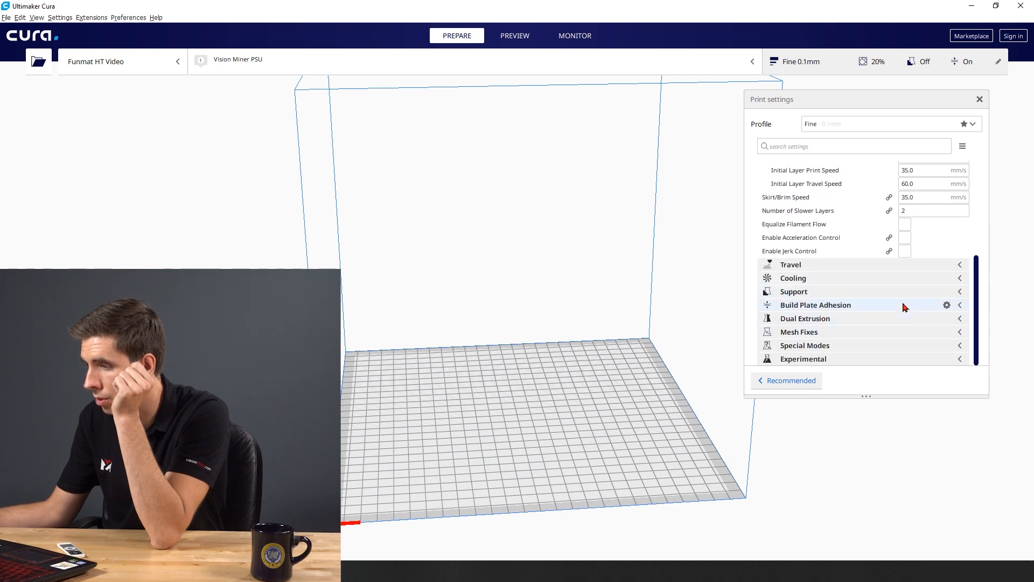
Set Build Plate Adhesion Type to Skirt with one line at 3 mm
left_click(815, 305)
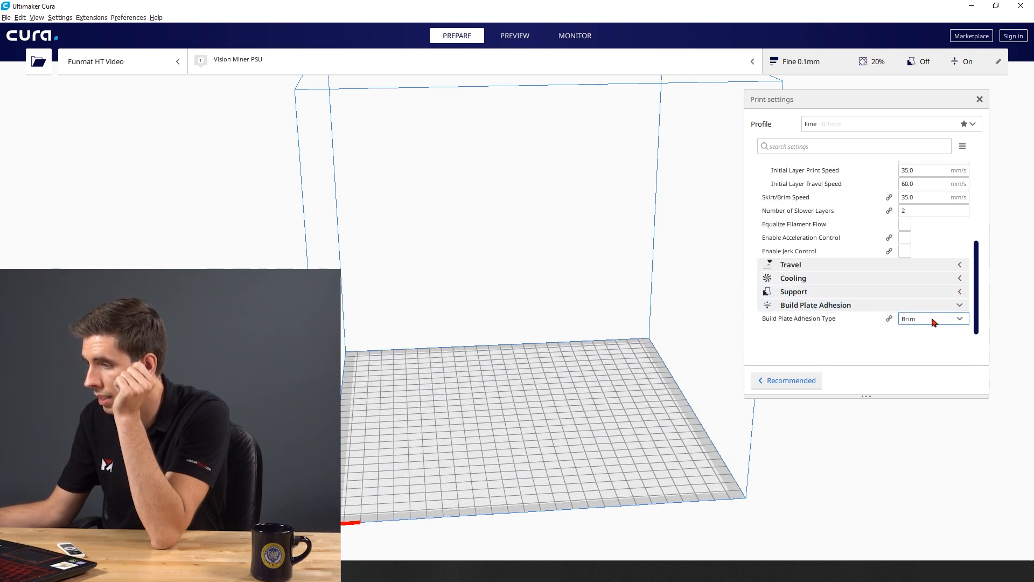
left_click(932, 319)
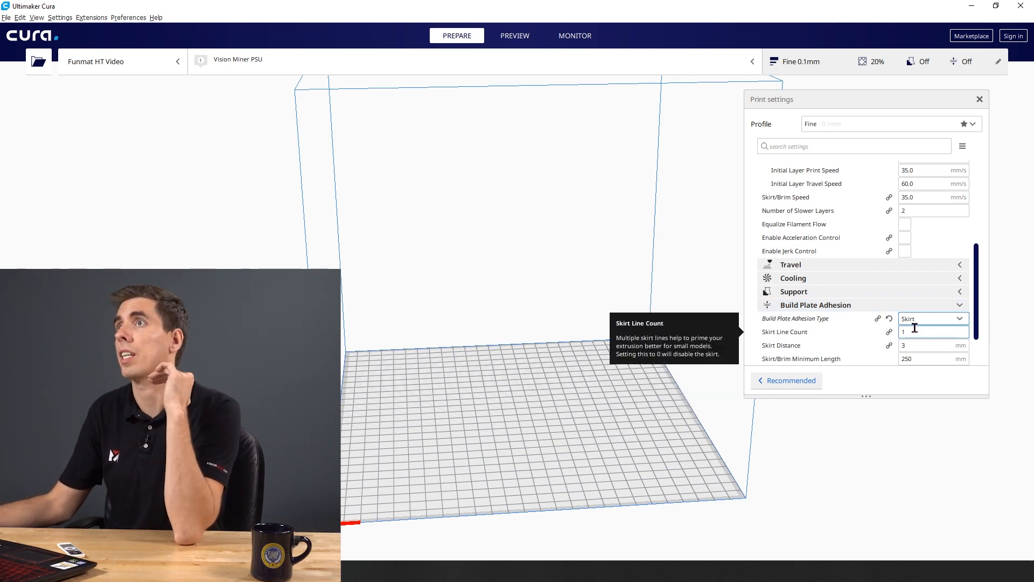
scroll("down", 3)
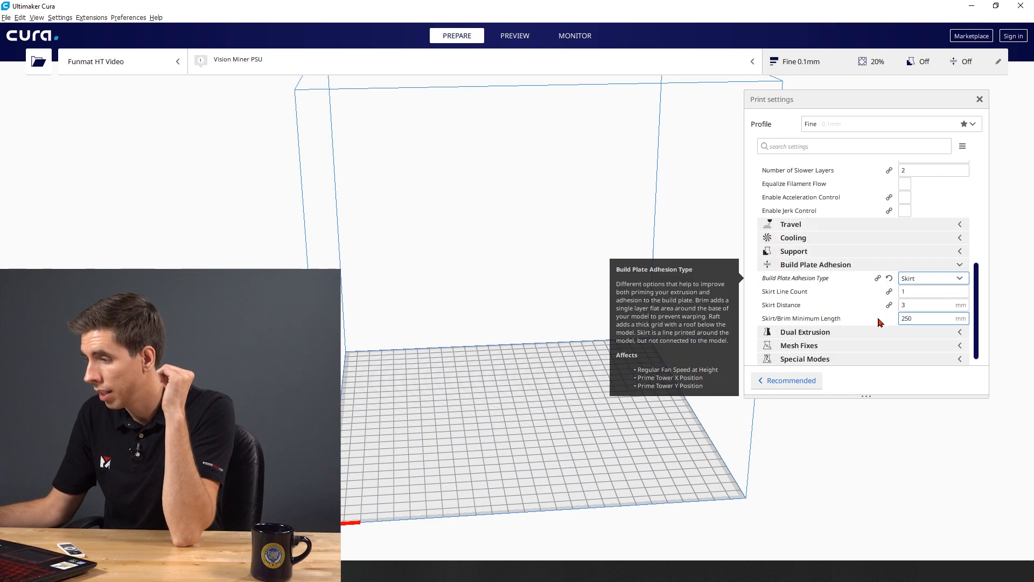
scroll("down", 3)
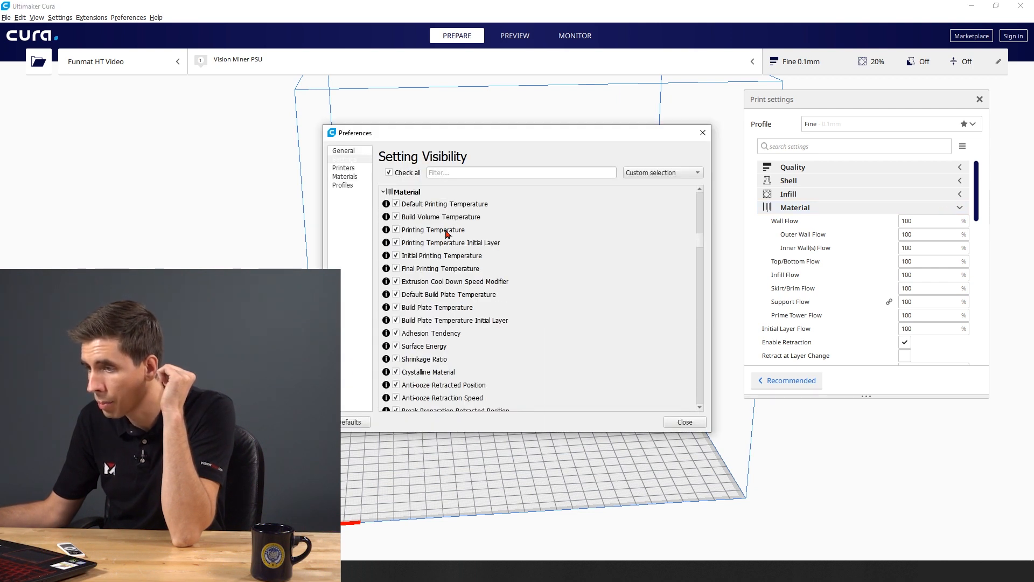
Hide unneeded Material entries such as shrinkage ratio in Setting Visibility and close it
scroll("down", 3)
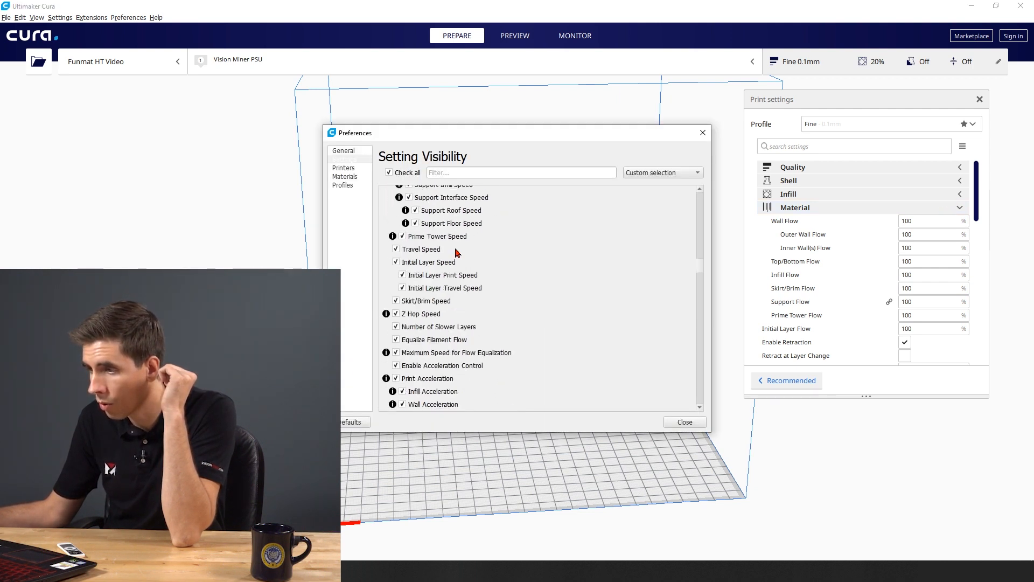
scroll("down", 3)
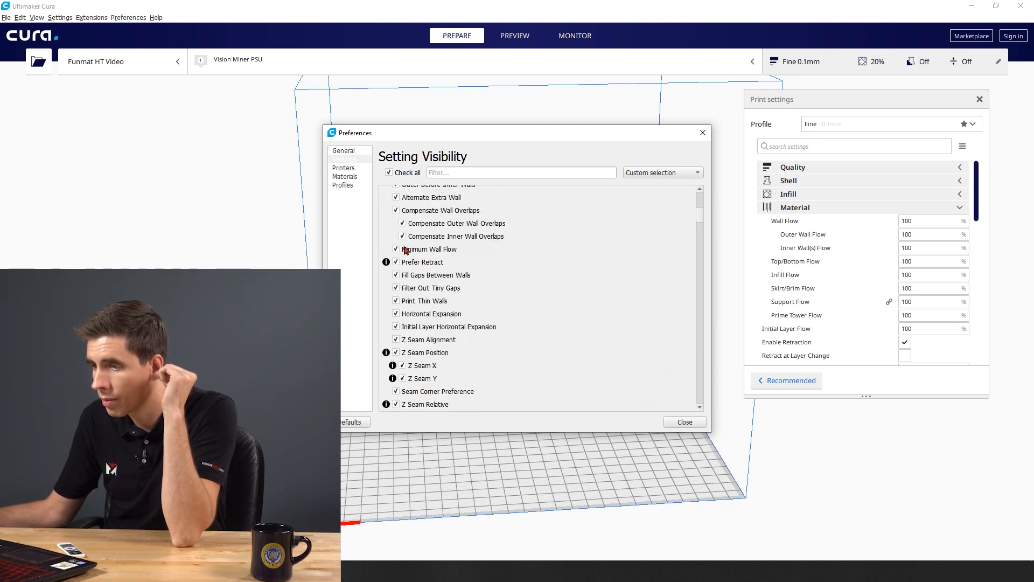
left_click(685, 422)
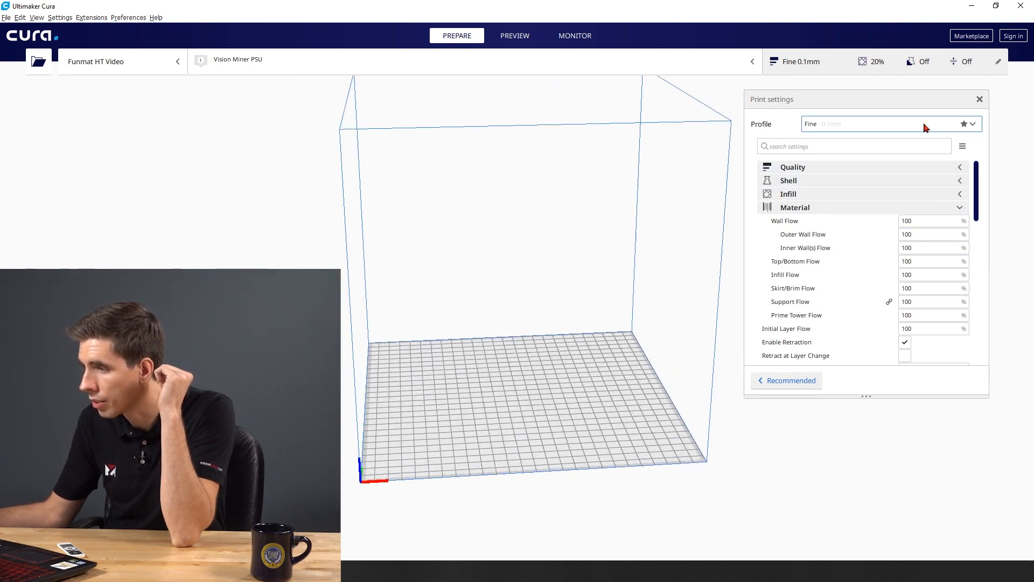
From the printer dropdown, go to Manage printers to reach printer preferences
left_click(962, 146)
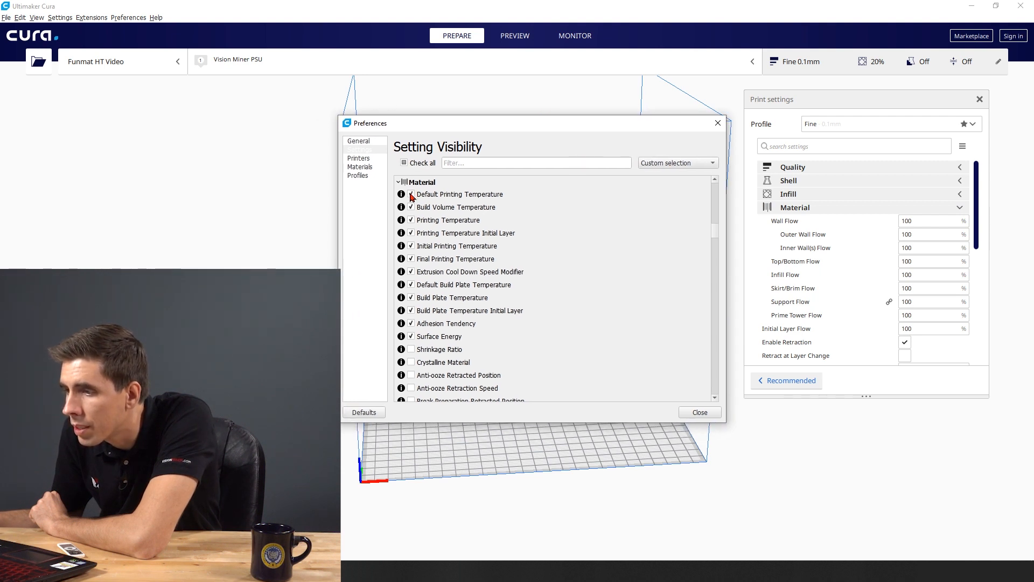
mouse_move(401, 194)
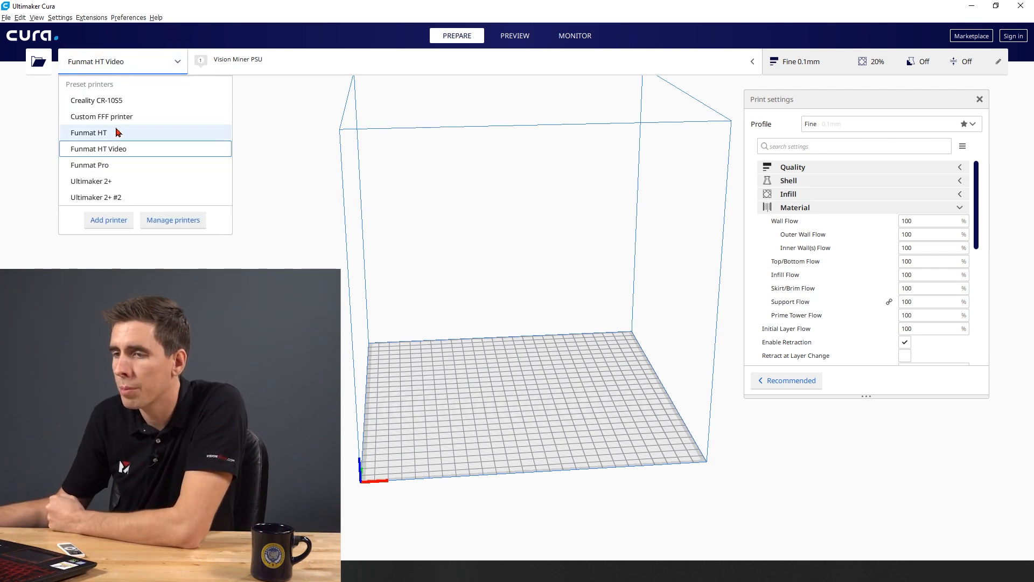
left_click(173, 220)
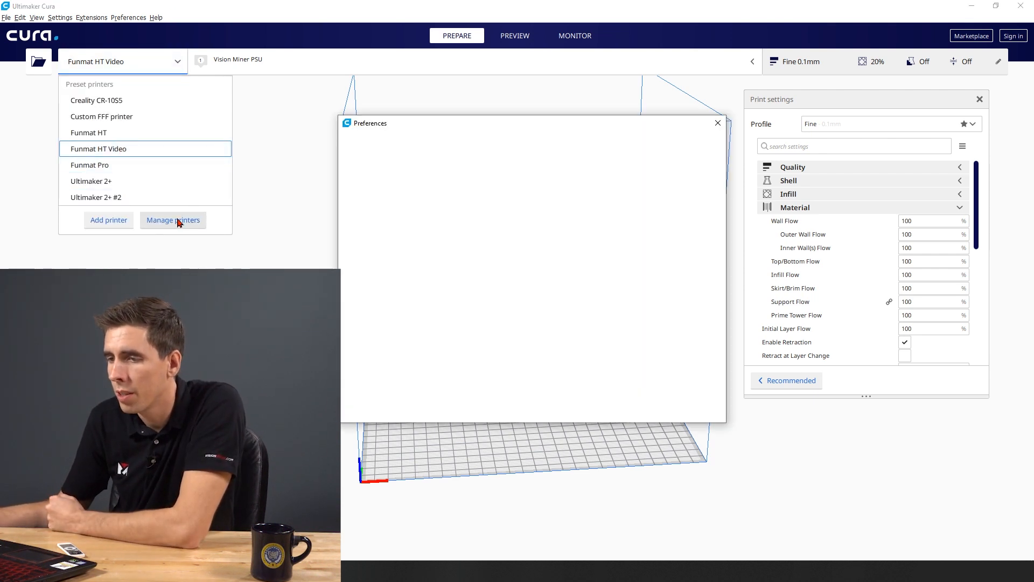
Set the Funmat HT Video printer's G-code flavor to Marlin in Machine Settings and close
left_click(172, 220)
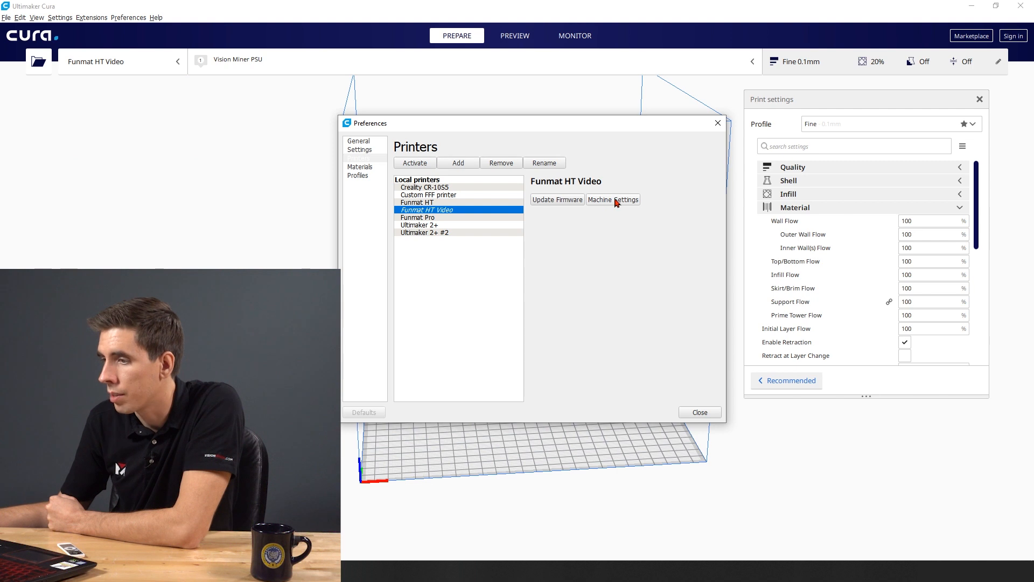
left_click(612, 199)
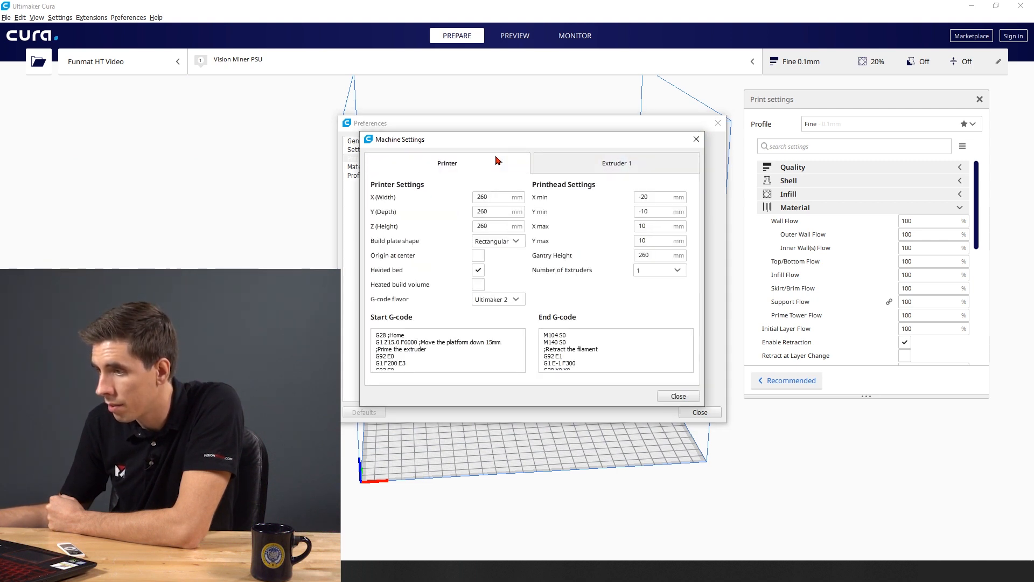
left_click(498, 298)
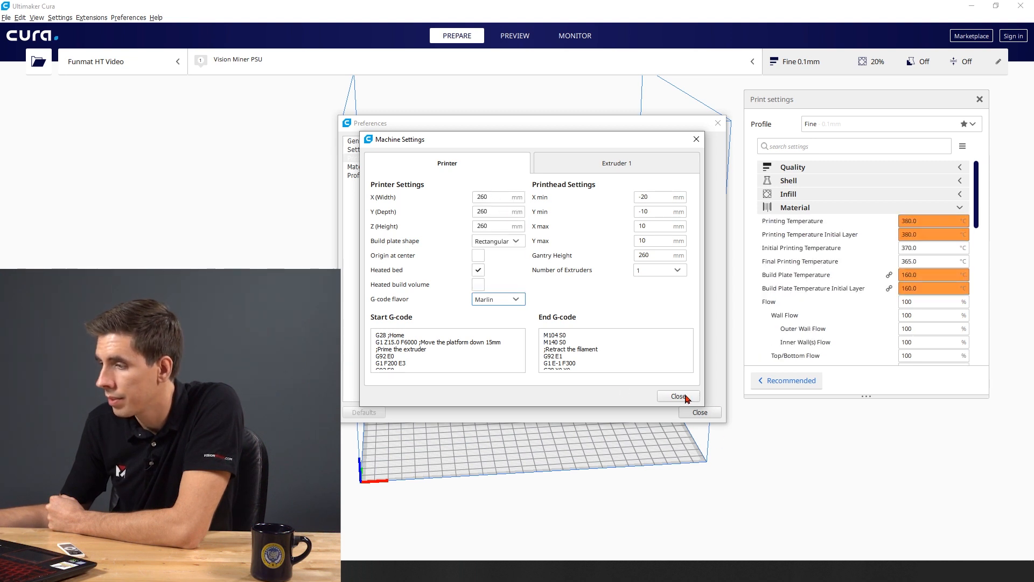
left_click(680, 396)
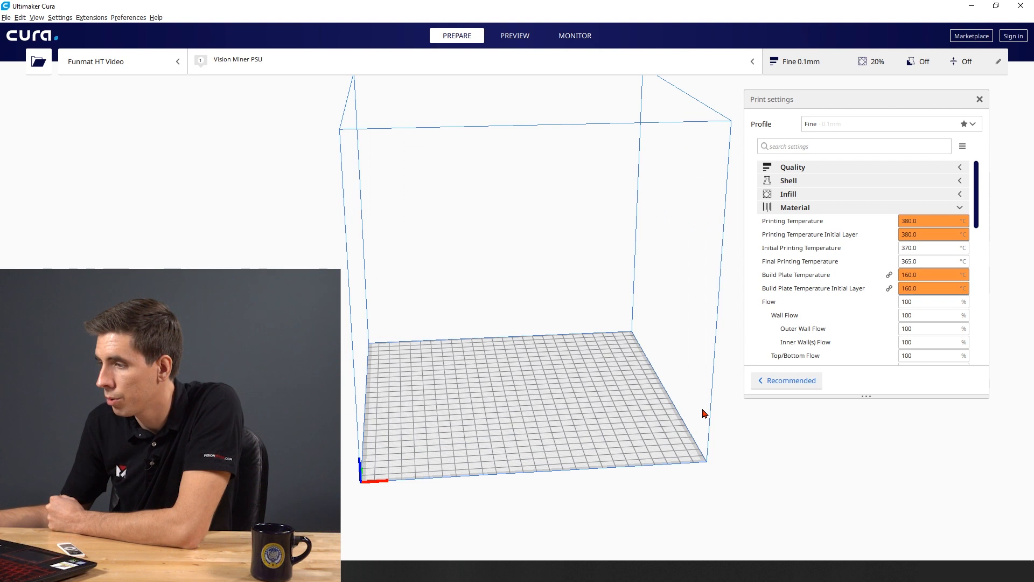
Check the 380 °C printing temperature and refine which Material settings are visible
left_click(930, 220)
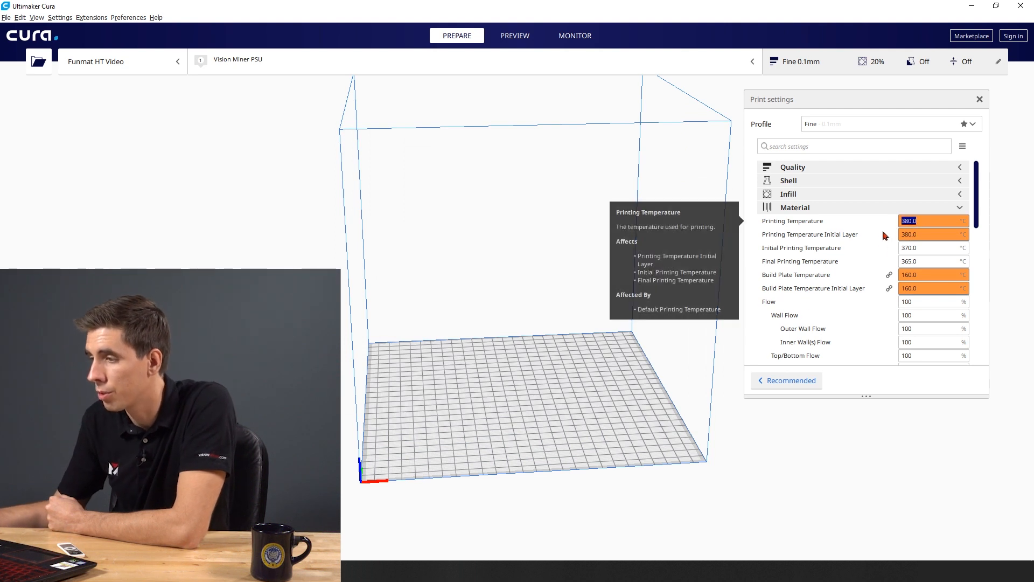
mouse_move(920, 288)
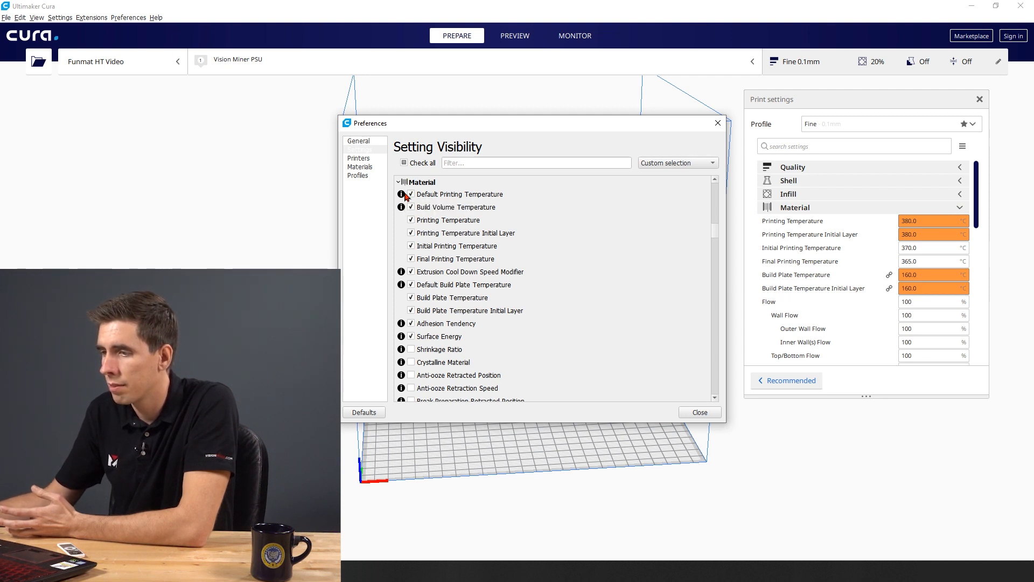
mouse_move(401, 193)
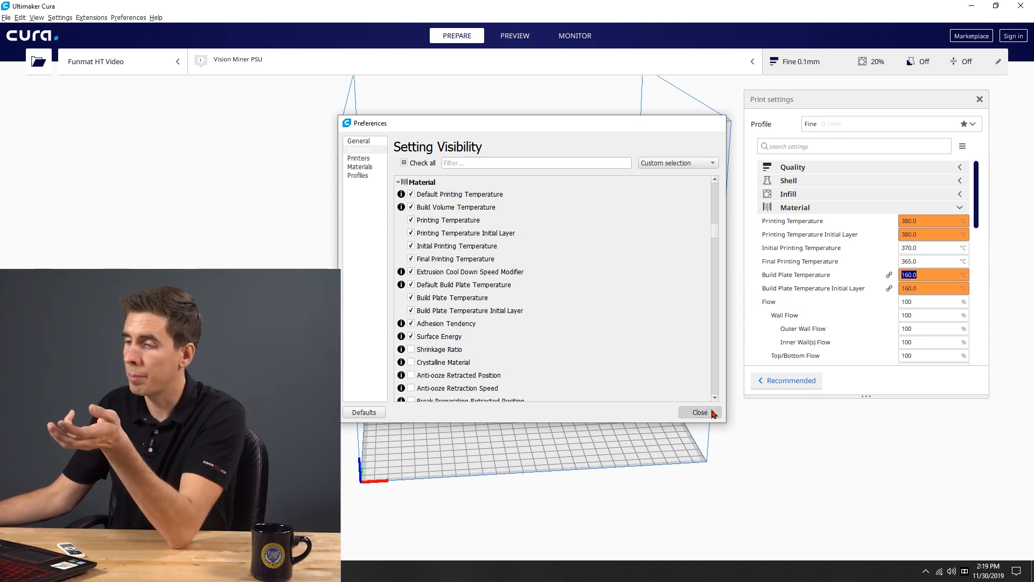
left_click(699, 413)
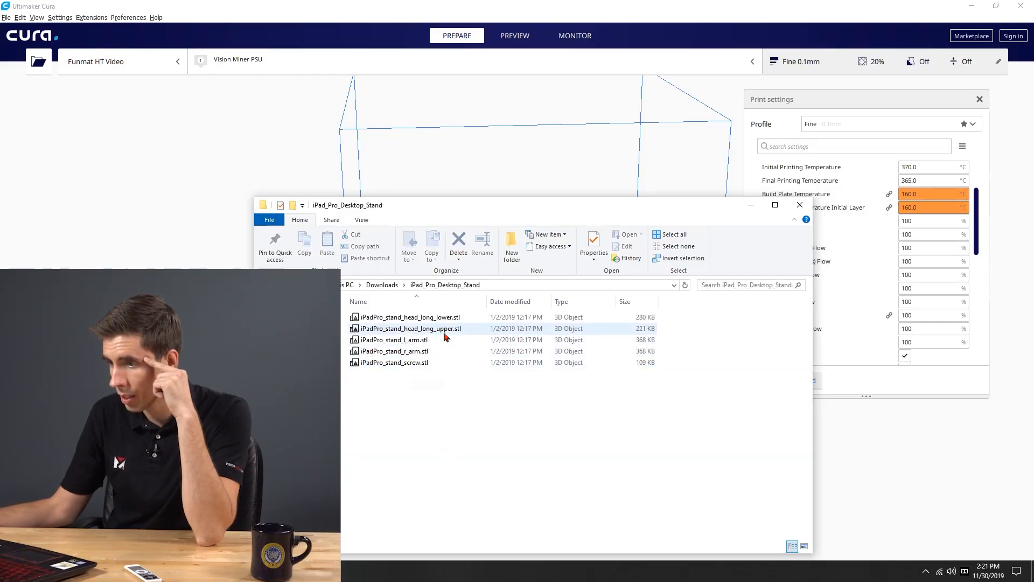
Load an iPad Pro stand STL from the iPad_Pro_Desktop_Stand folder onto the build plate
left_click(405, 340)
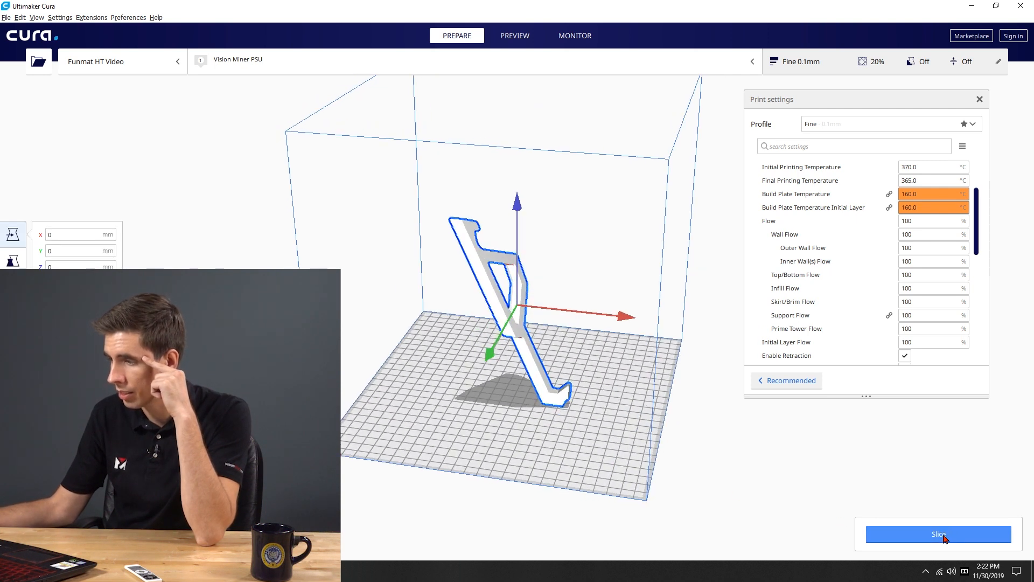
Slice the stand part (about 2 h 56 min, 17 g) and switch to the layer Preview
left_click(937, 534)
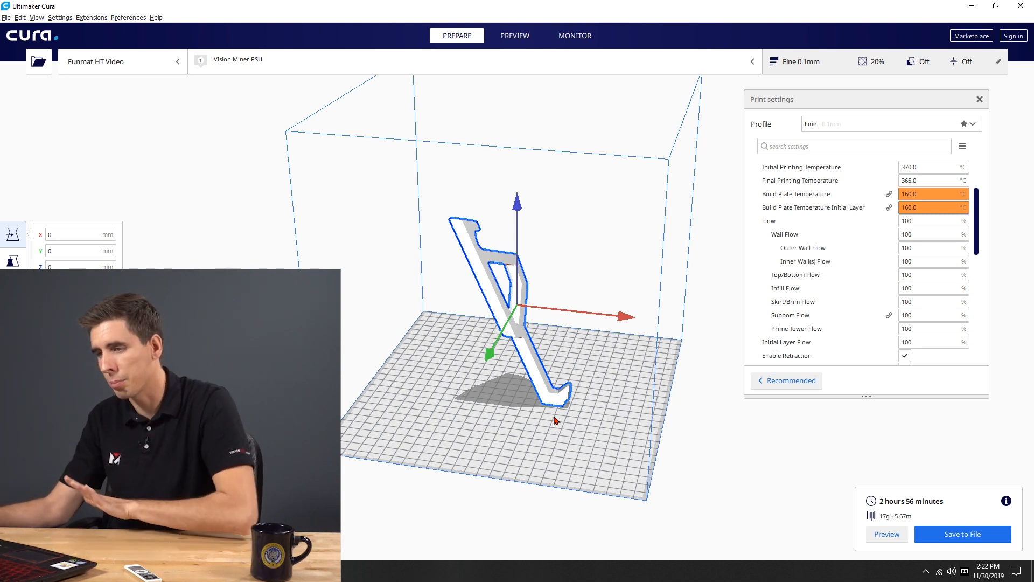
mouse_move(509, 167)
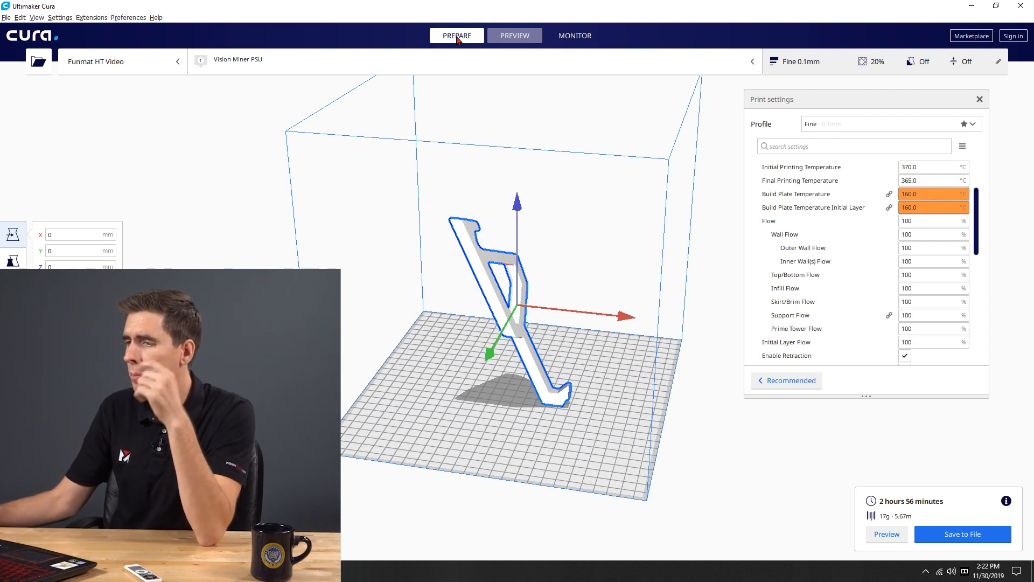
left_click(515, 36)
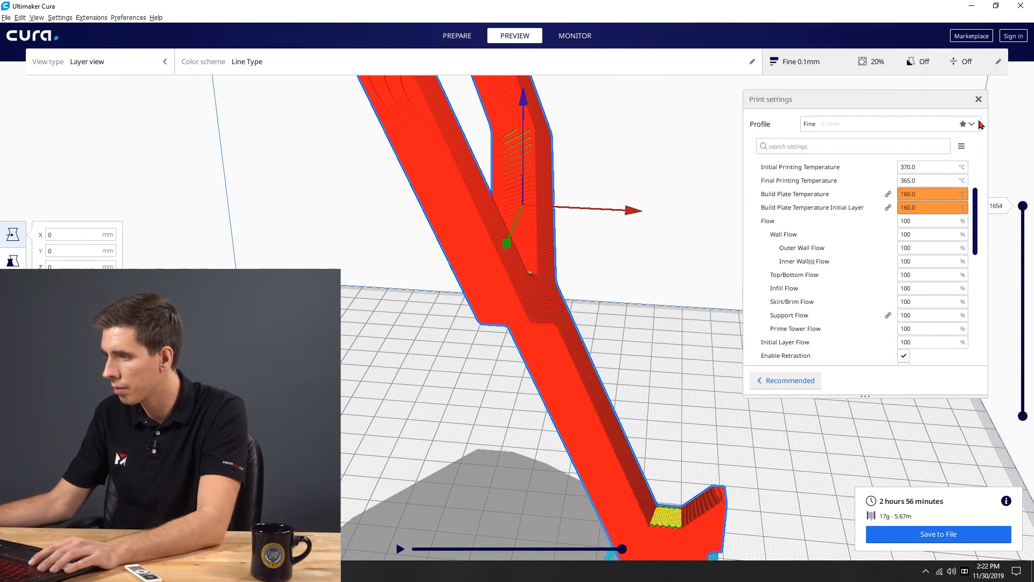
Hide print settings and step the layer slider through the first layers, 557 and 1003
left_click(980, 99)
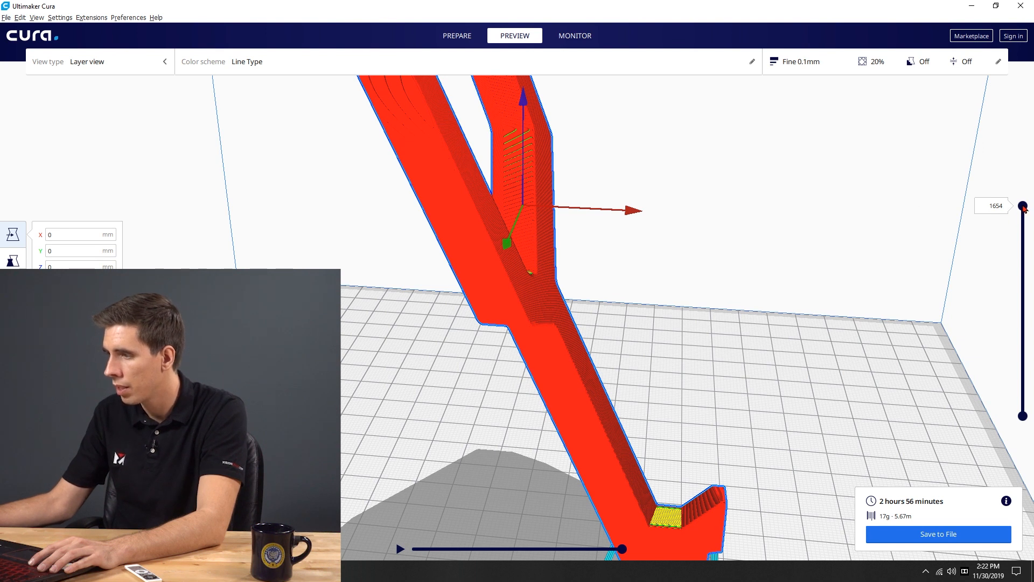
left_click_drag(1023, 207, 1024, 417)
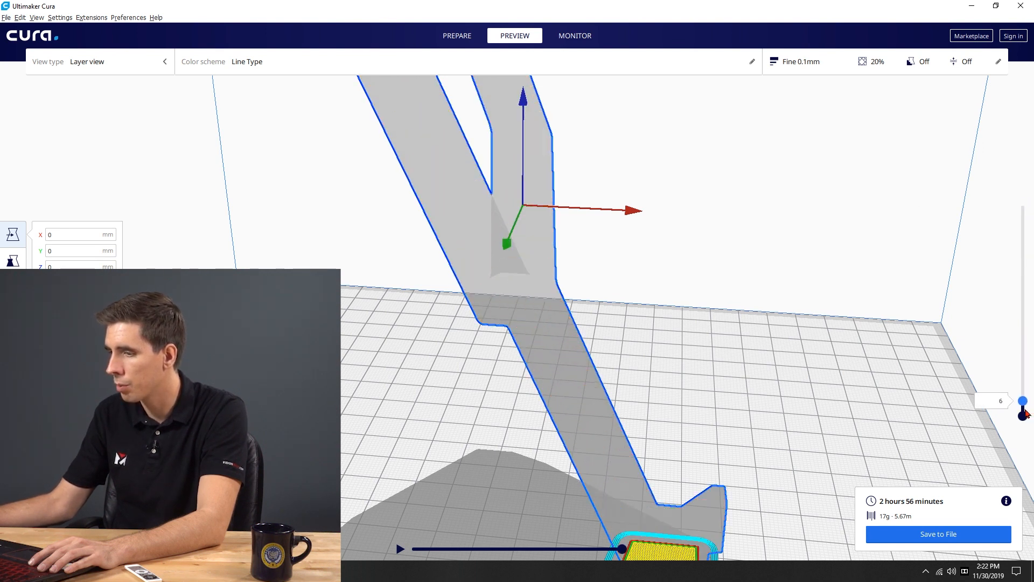
left_click_drag(1021, 411, 1021, 336)
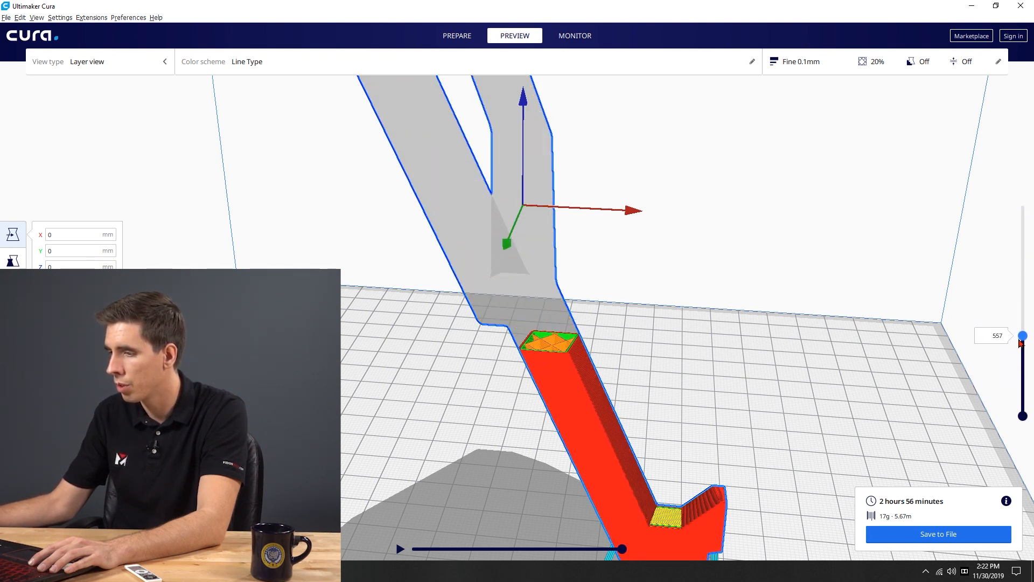
left_click_drag(1022, 336, 1022, 282)
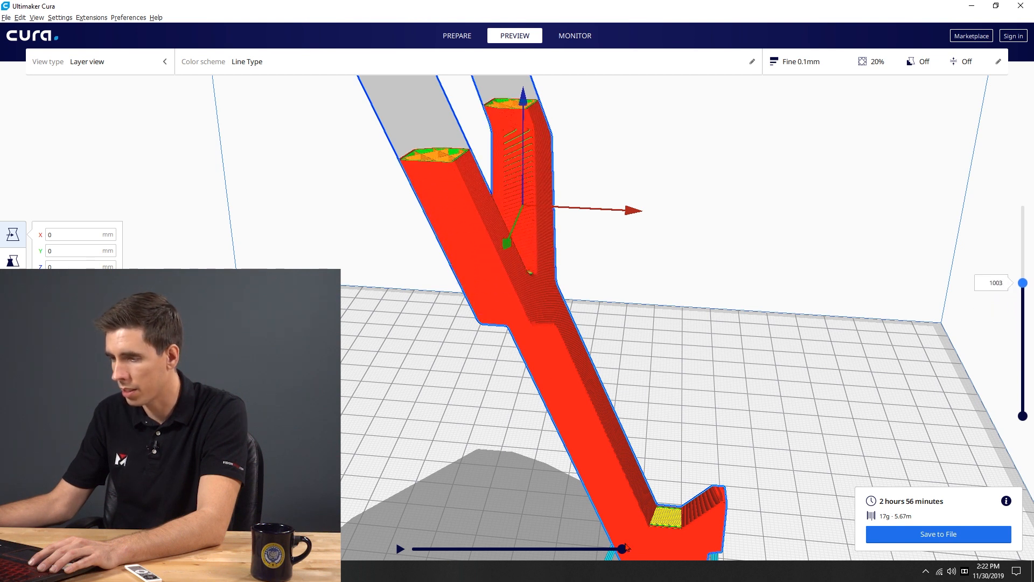
Scrub the toolpath within a layer, then lower the preview through layer 666 to about 101
left_click_drag(625, 548, 413, 549)
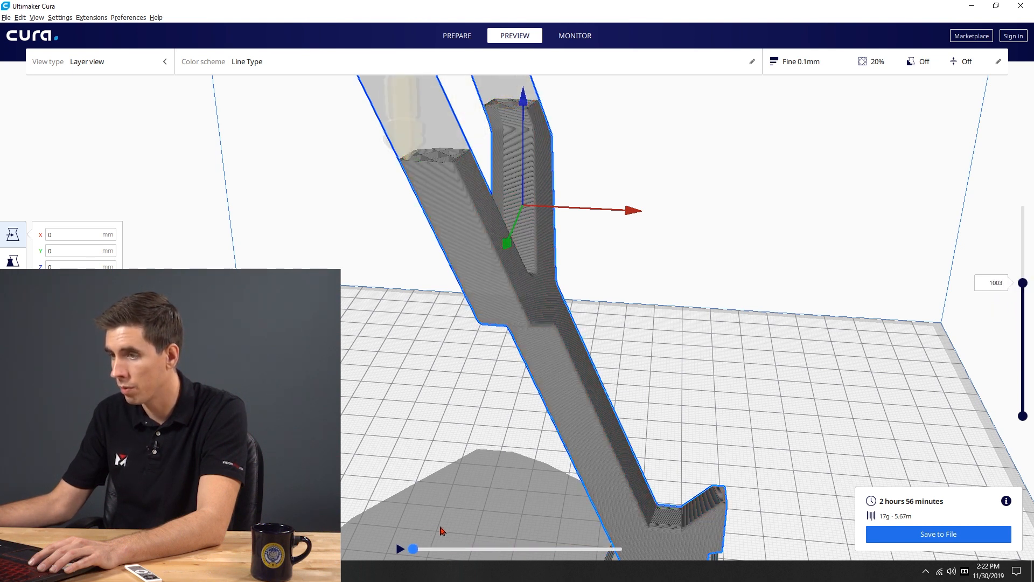
left_click_drag(414, 548, 436, 549)
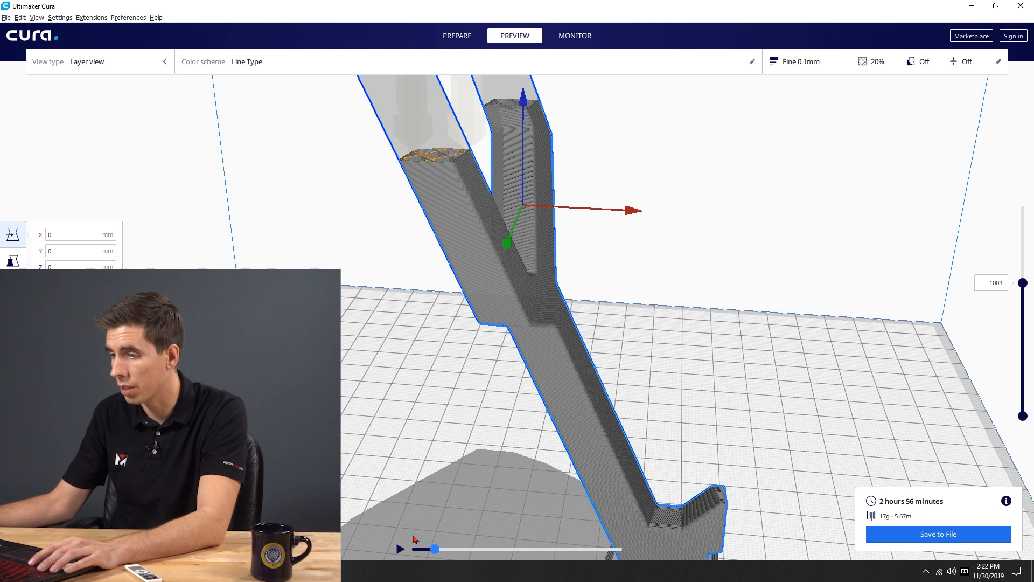
left_click_drag(1024, 283, 1024, 322)
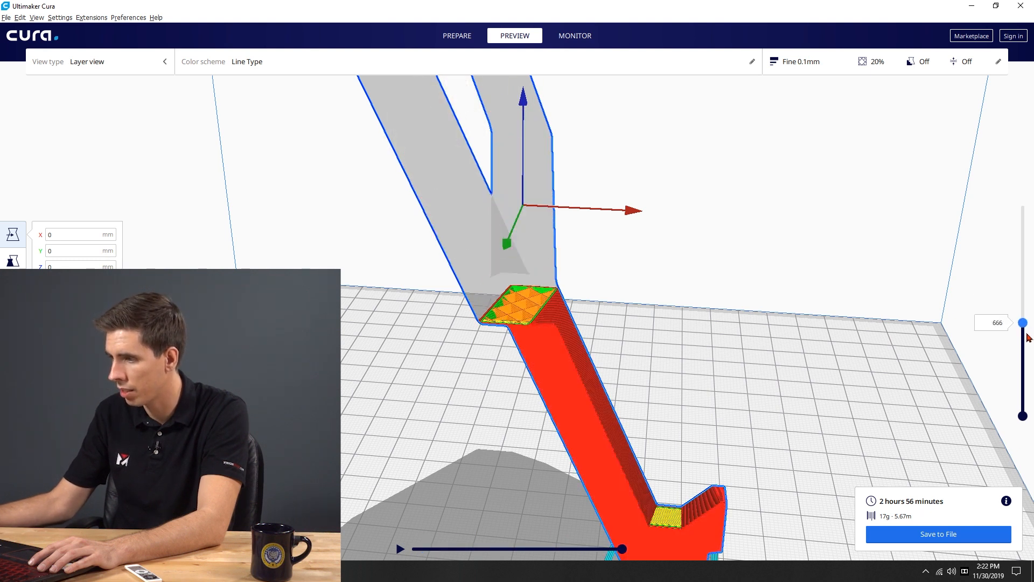
left_click_drag(1023, 322, 1023, 401)
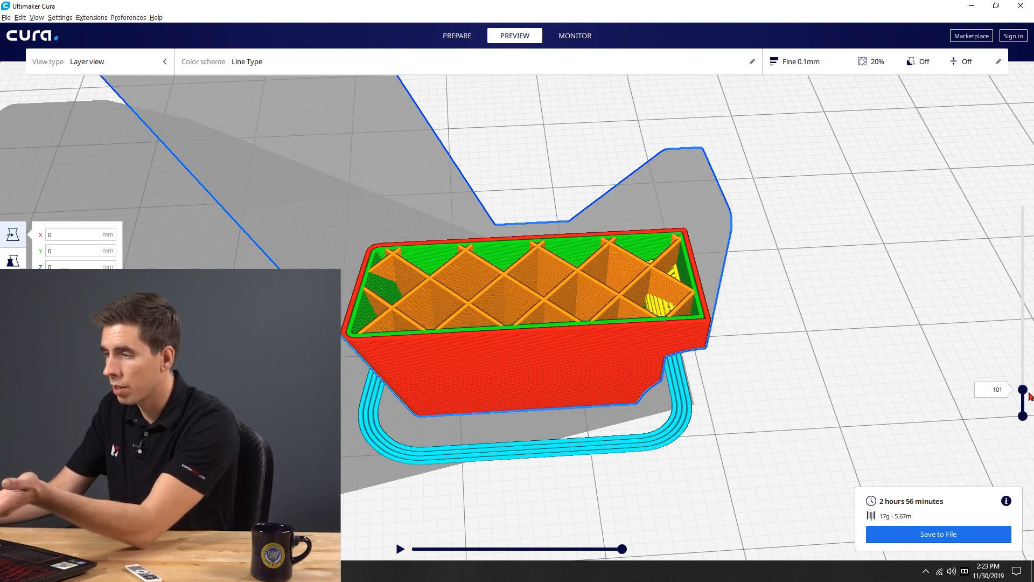
Step the base through layers 119, 1, 88, 179 and 192 to see walls, infill and top skin
left_click_drag(1021, 395, 1022, 383)
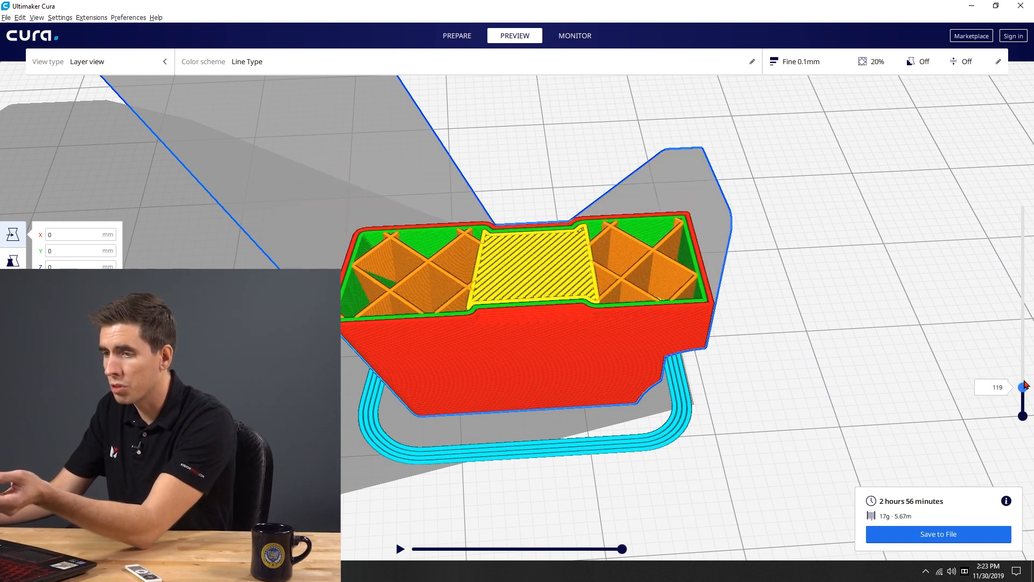
left_click_drag(1021, 386, 1021, 413)
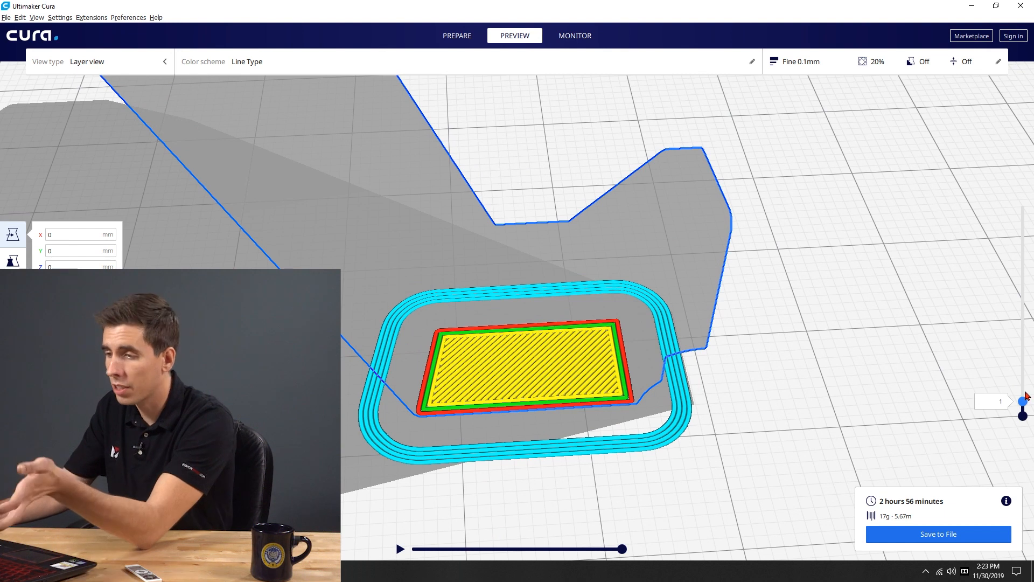
left_click_drag(1022, 414, 1023, 391)
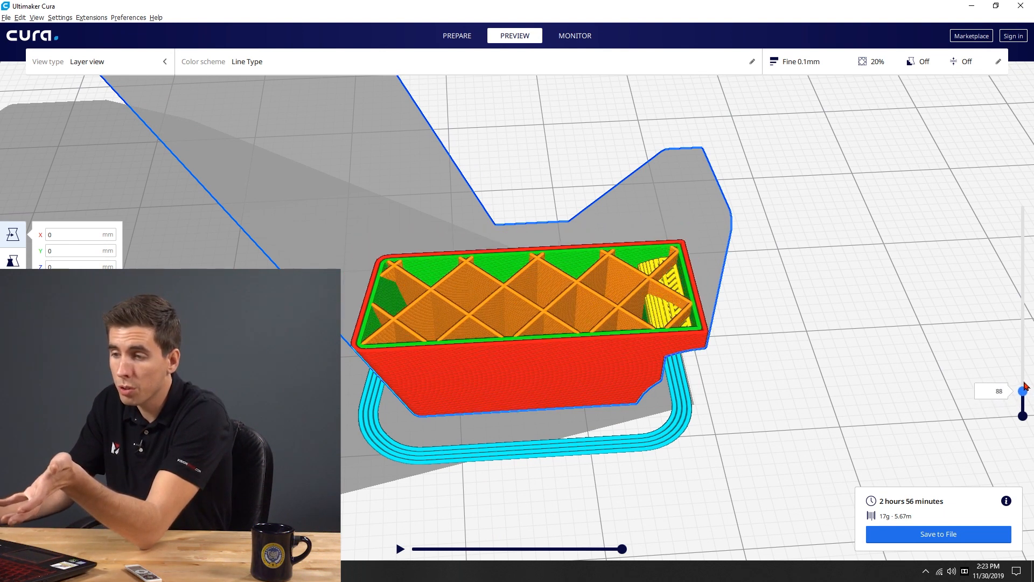
left_click_drag(1022, 392, 1021, 378)
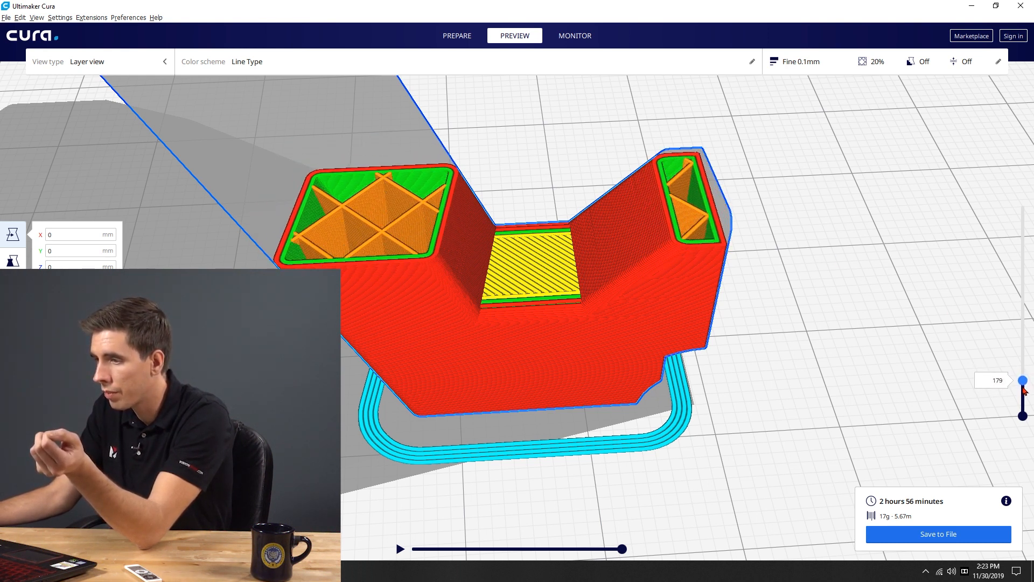
left_click_drag(1022, 380, 1022, 377)
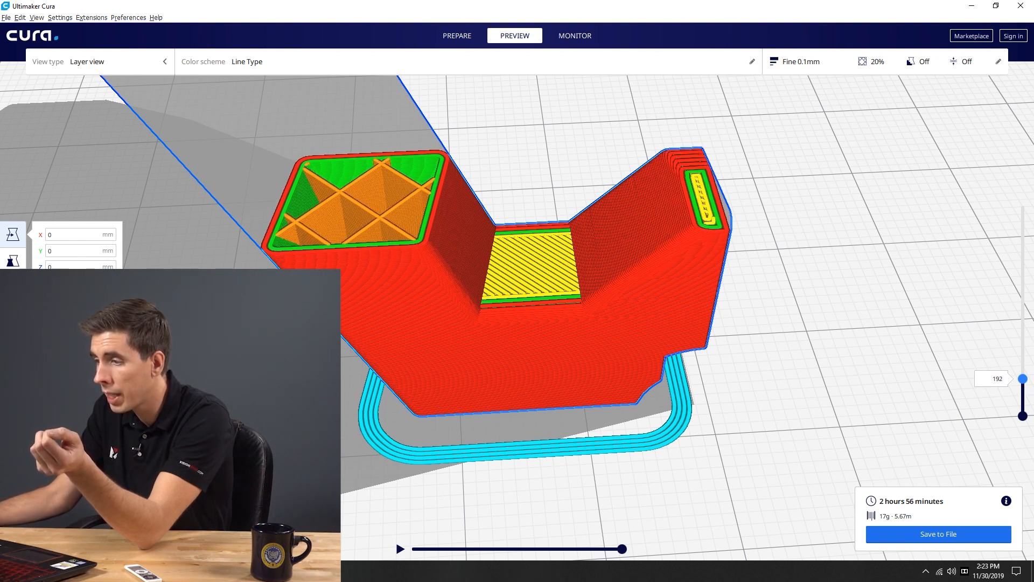
mouse_move(844, 226)
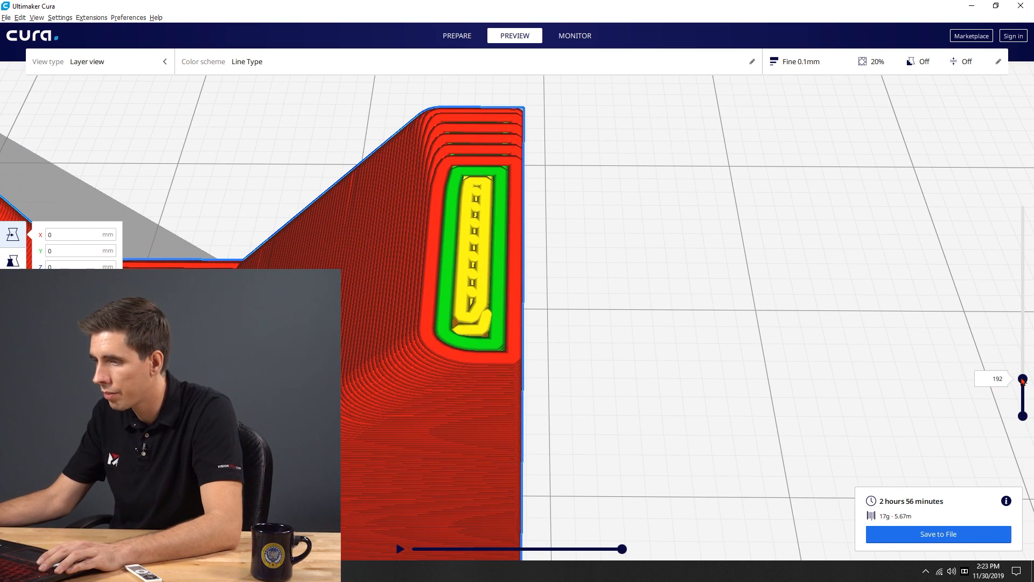
left_click_drag(1024, 378, 1023, 377)
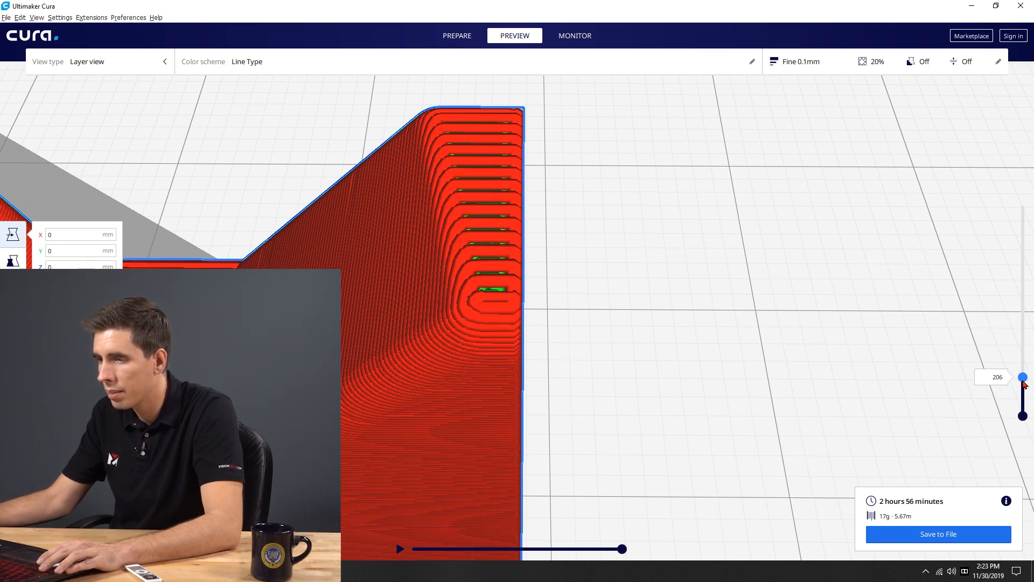
left_click_drag(1024, 376, 1024, 381)
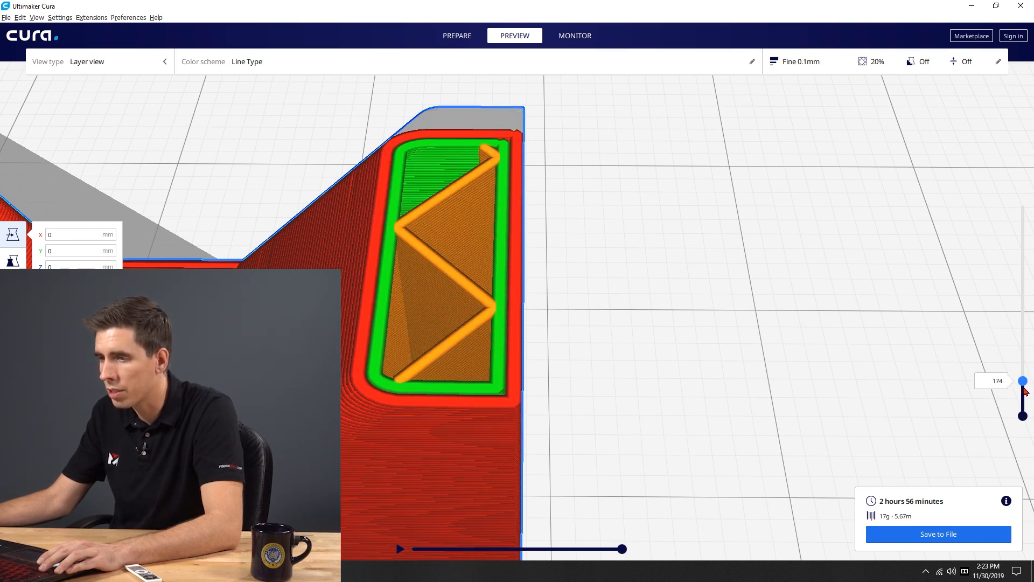
left_click_drag(1024, 381, 1024, 376)
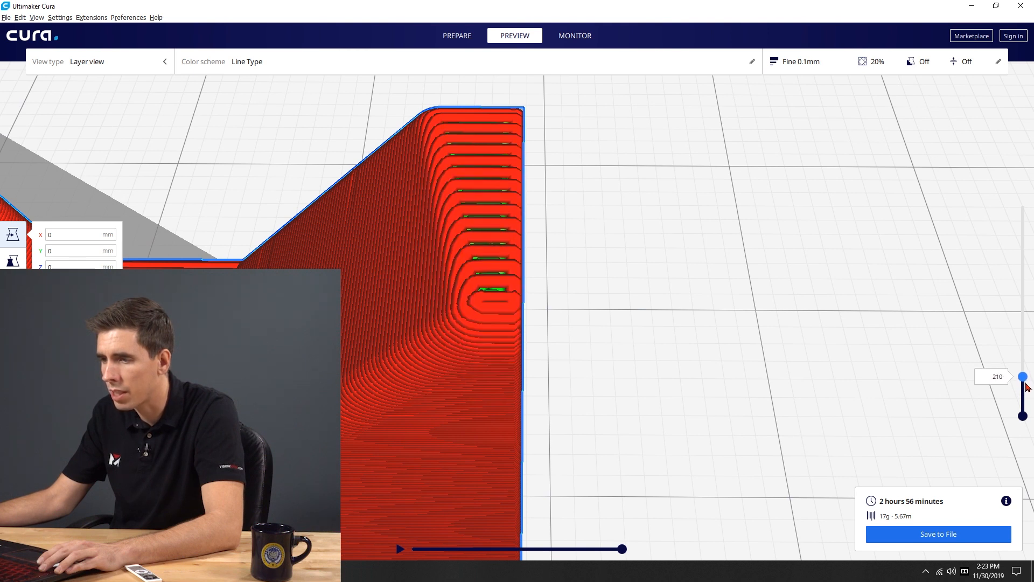
left_click_drag(1024, 376, 1024, 379)
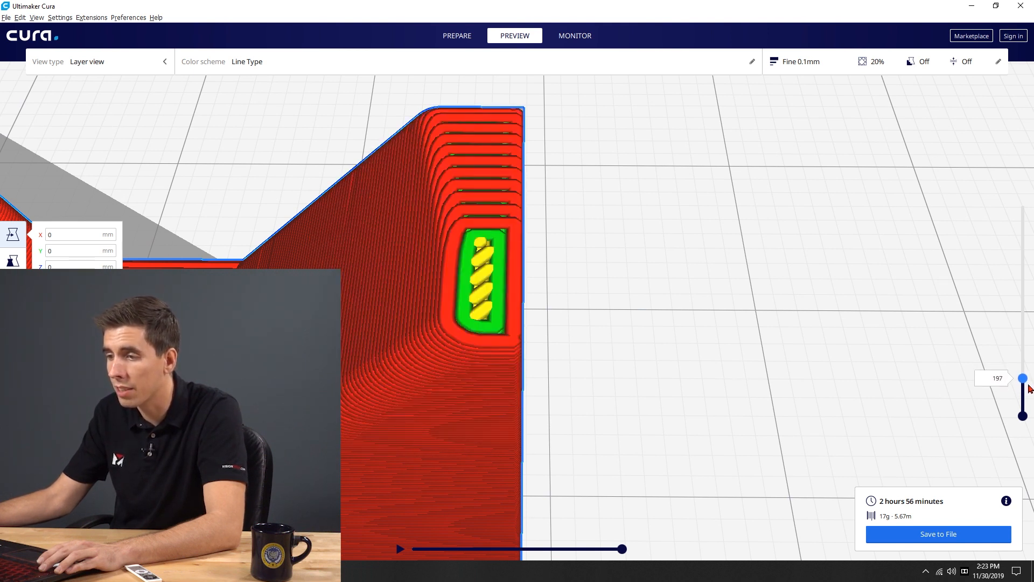
left_click_drag(1024, 379, 1023, 381)
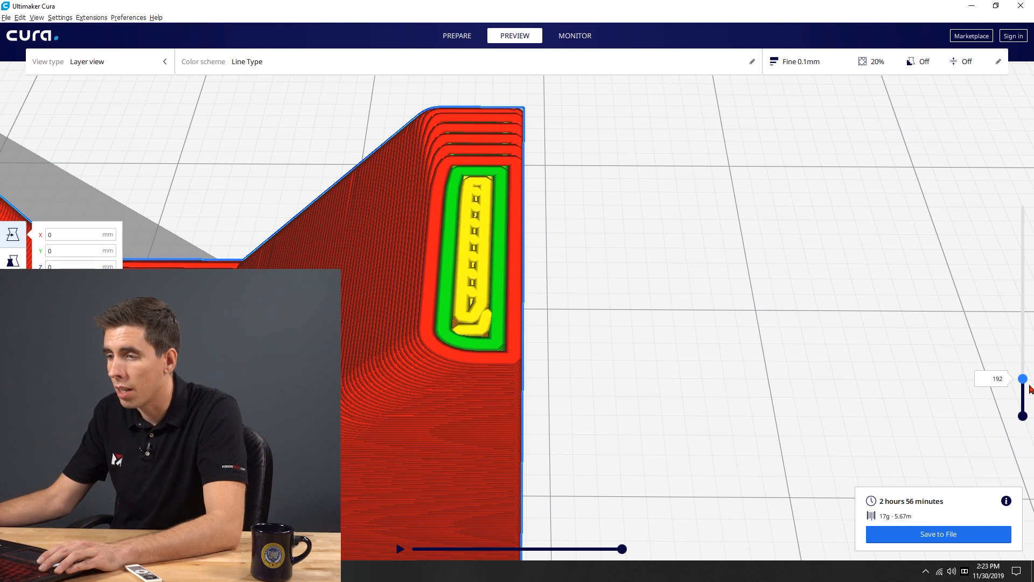
mouse_move(482, 236)
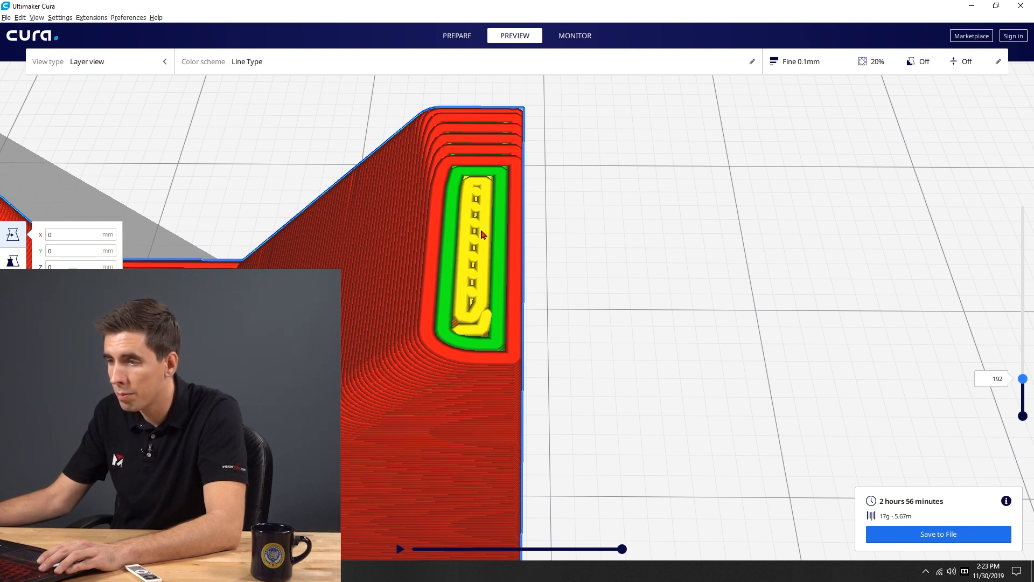
mouse_move(486, 208)
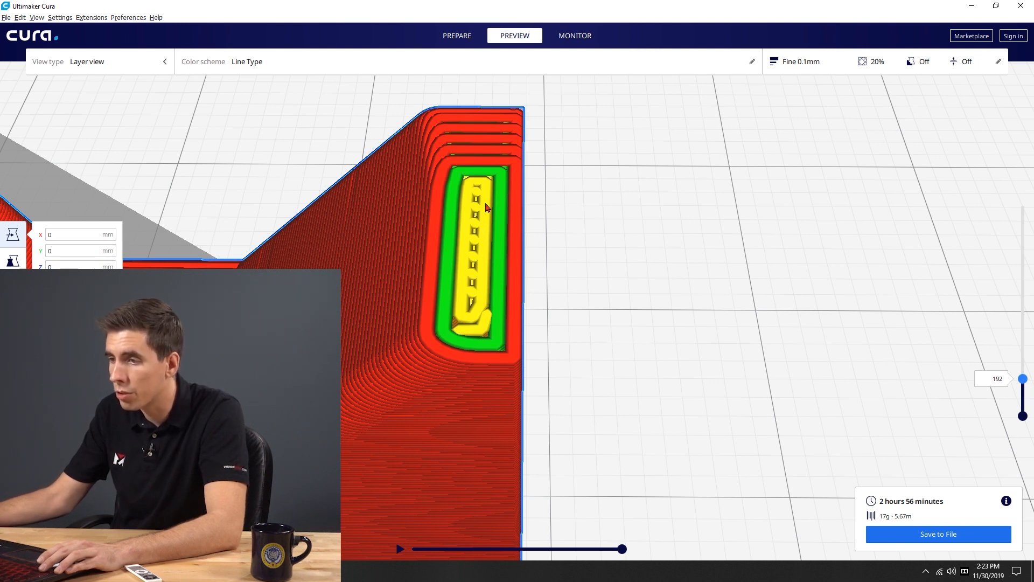